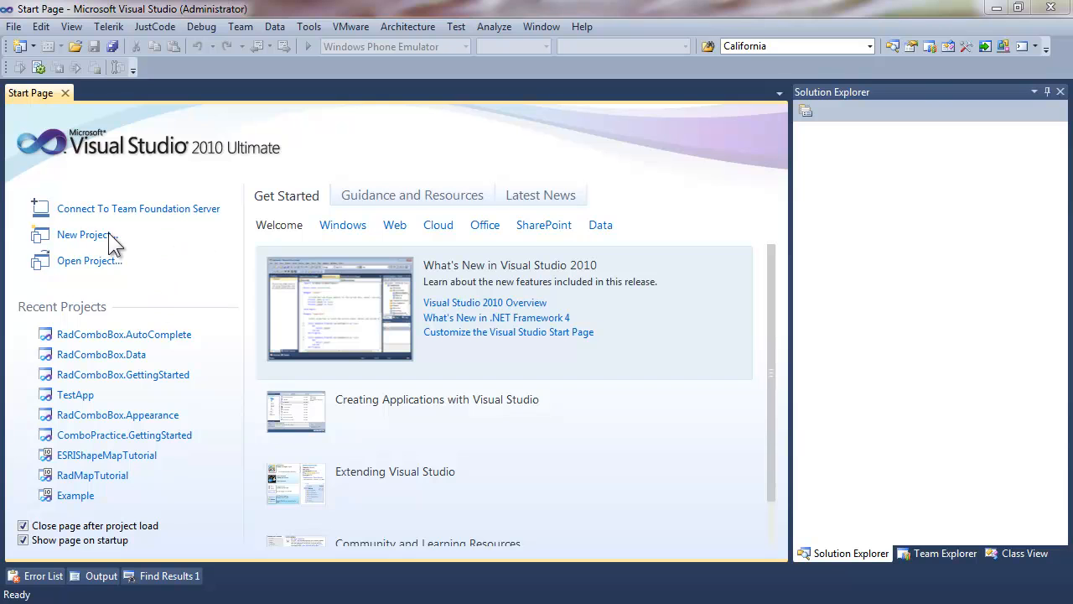
Step: Start a new C# RadControls Silverlight Application named RadMaskedInput.GettingStarted
click(84, 235)
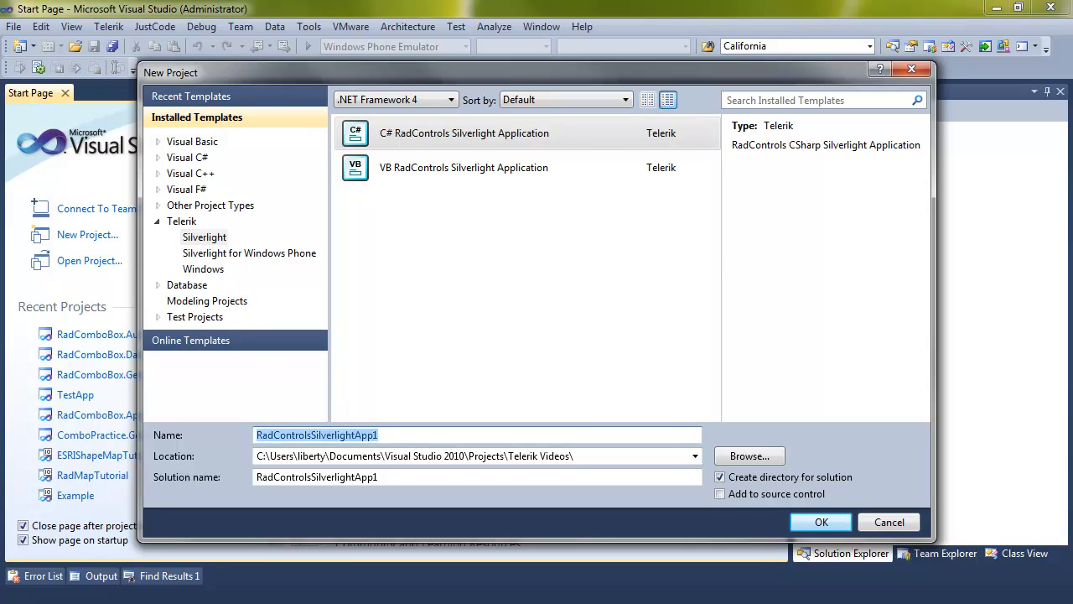
text(Rad)
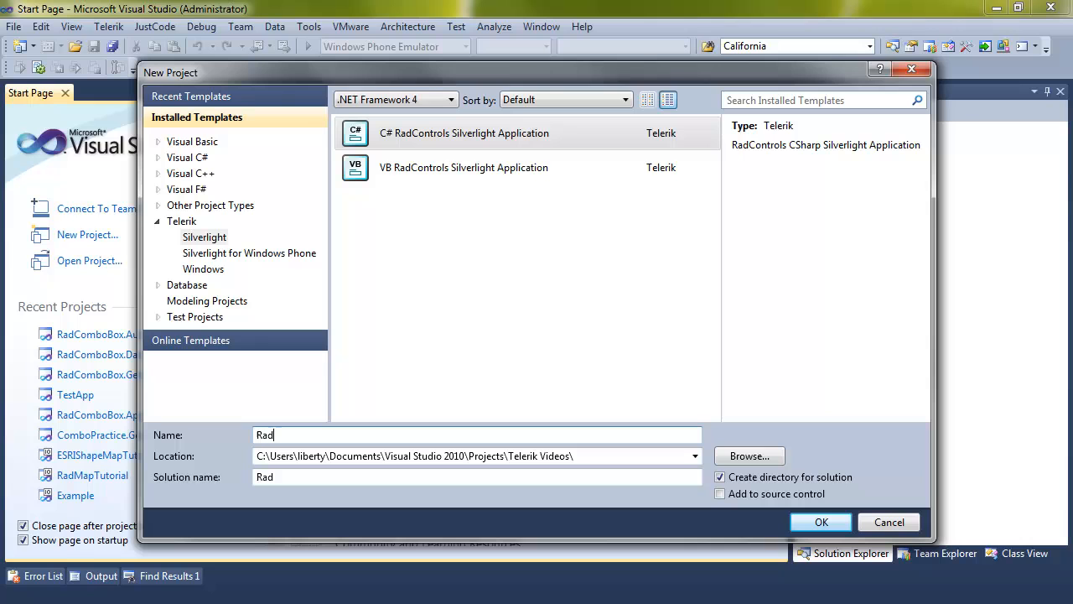
text(MaskedInput.Gett)
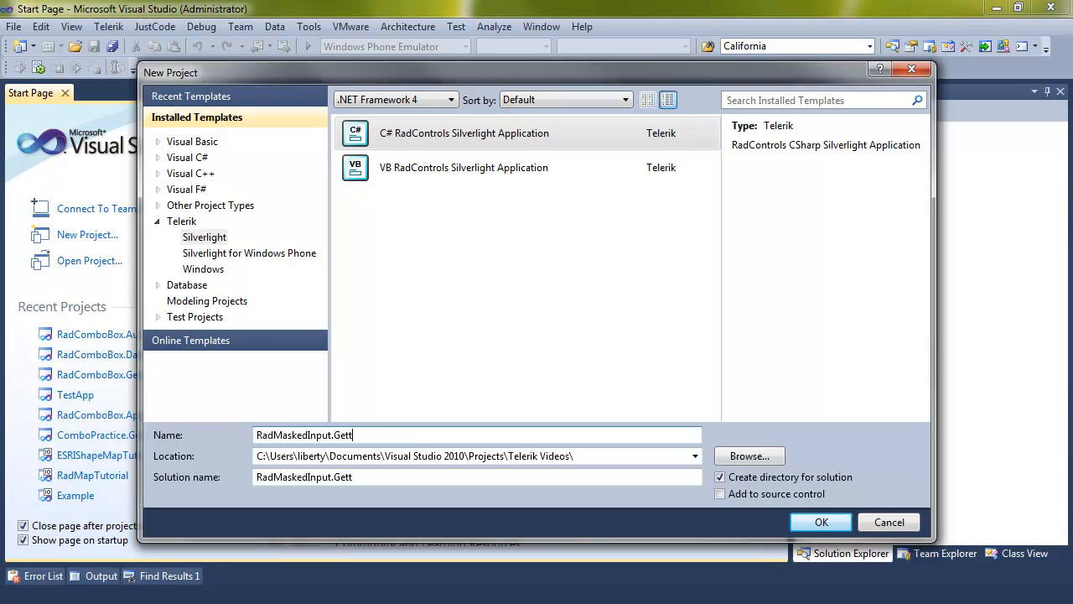
text(ingStarted)
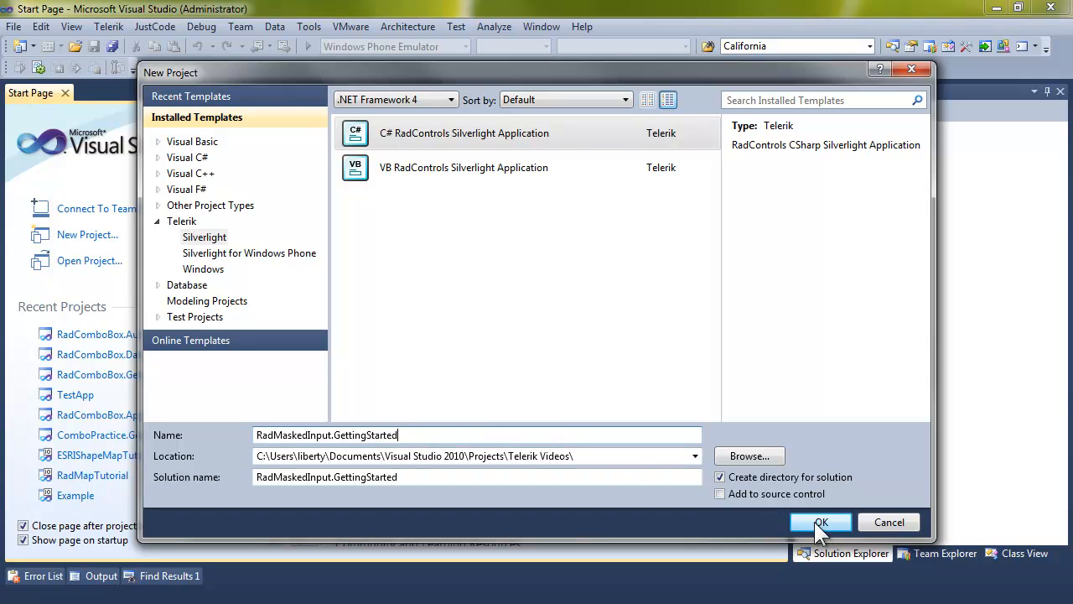
Step: Create the project hosted in a new web site, referencing Telerik.Windows.Controls.Input
click(821, 522)
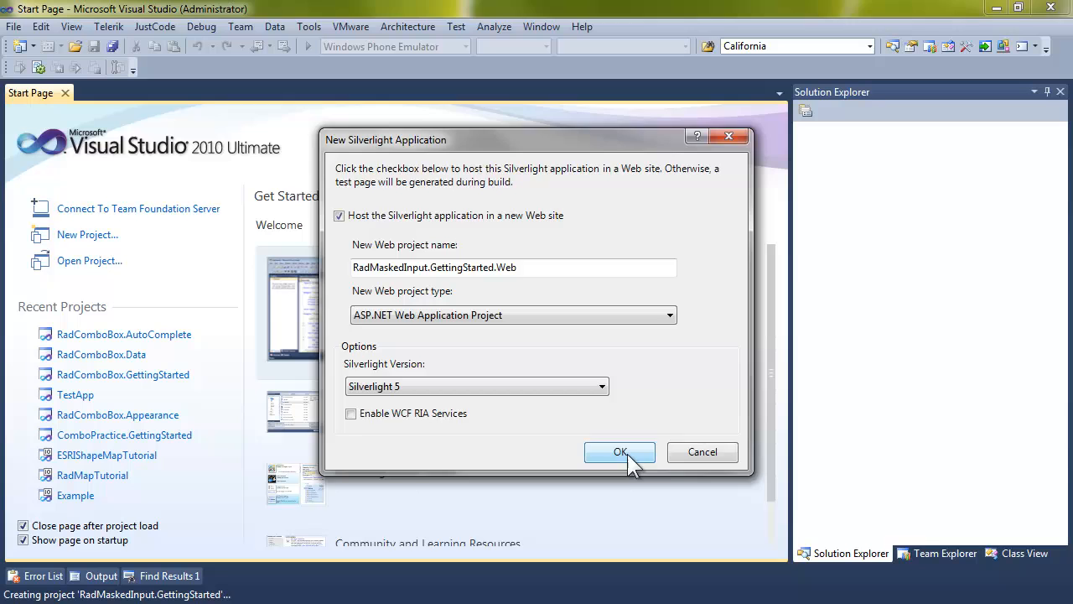
click(620, 453)
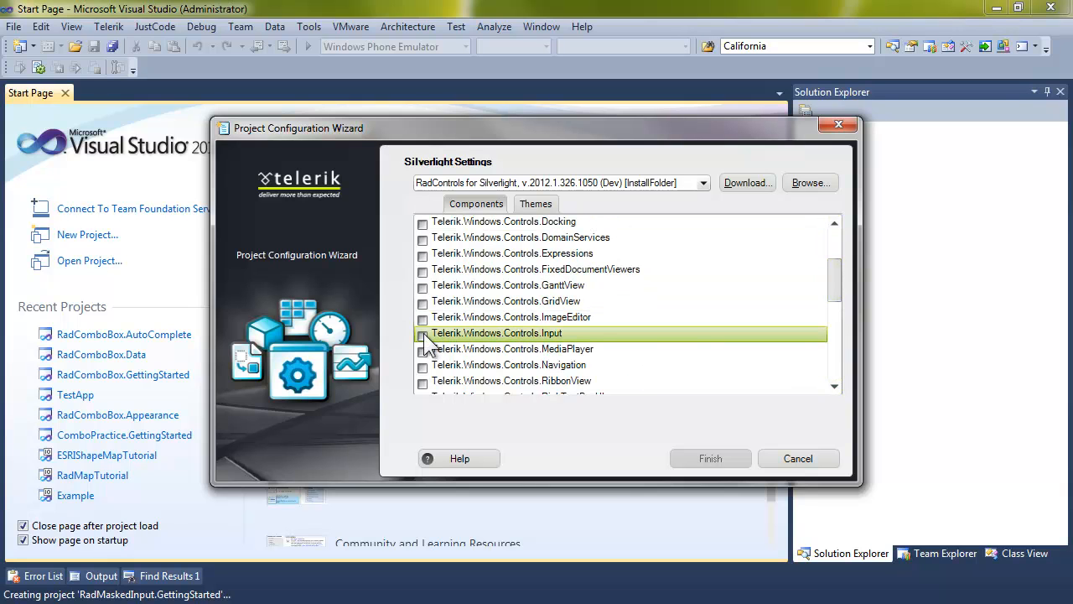
click(422, 332)
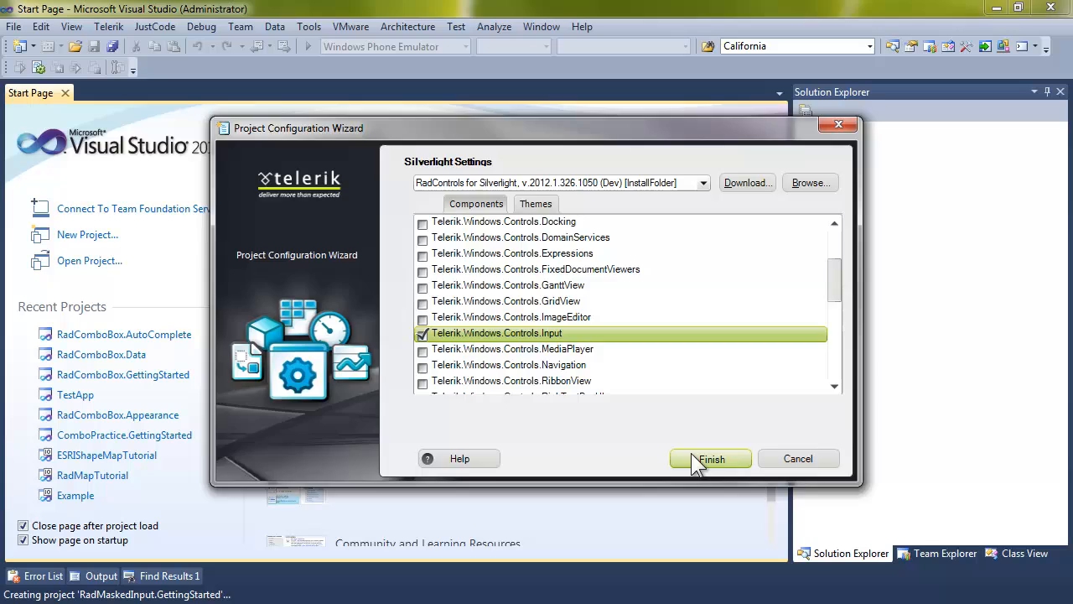
click(711, 457)
text(<StackPanel Margin="50">)
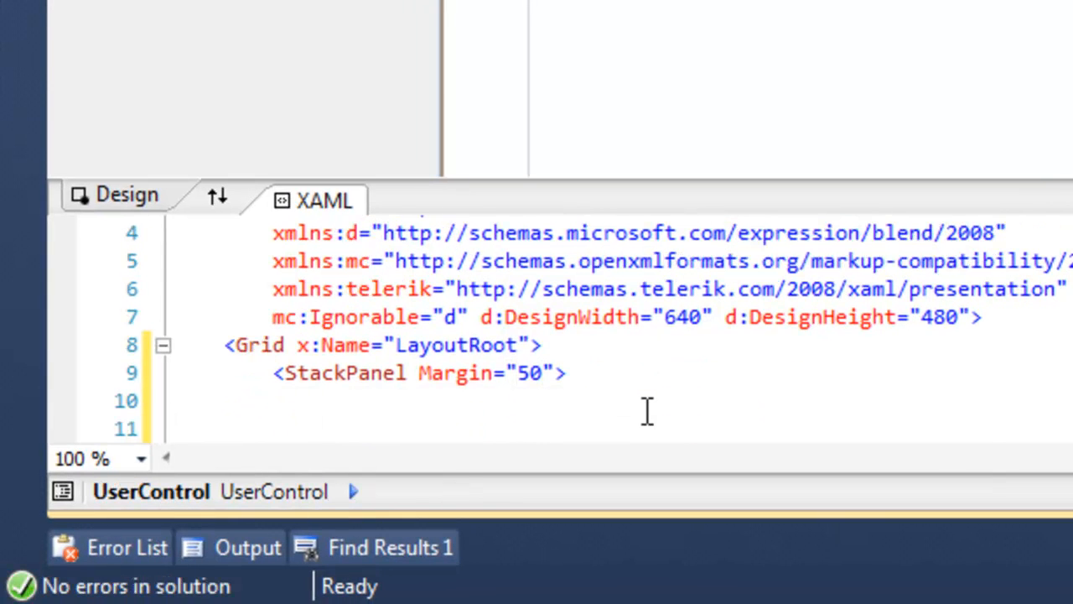
Step: Add named telerik:RadMaskedTextInput and RadMaskedCurrencyInput elements inside the StackPanel
text(<)
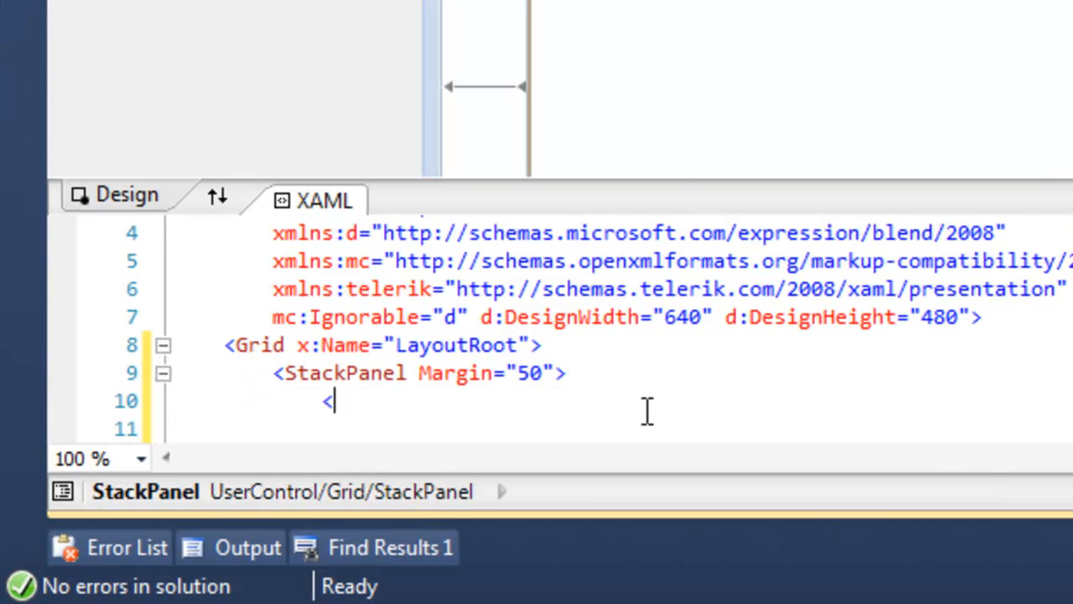
text(telerik:)
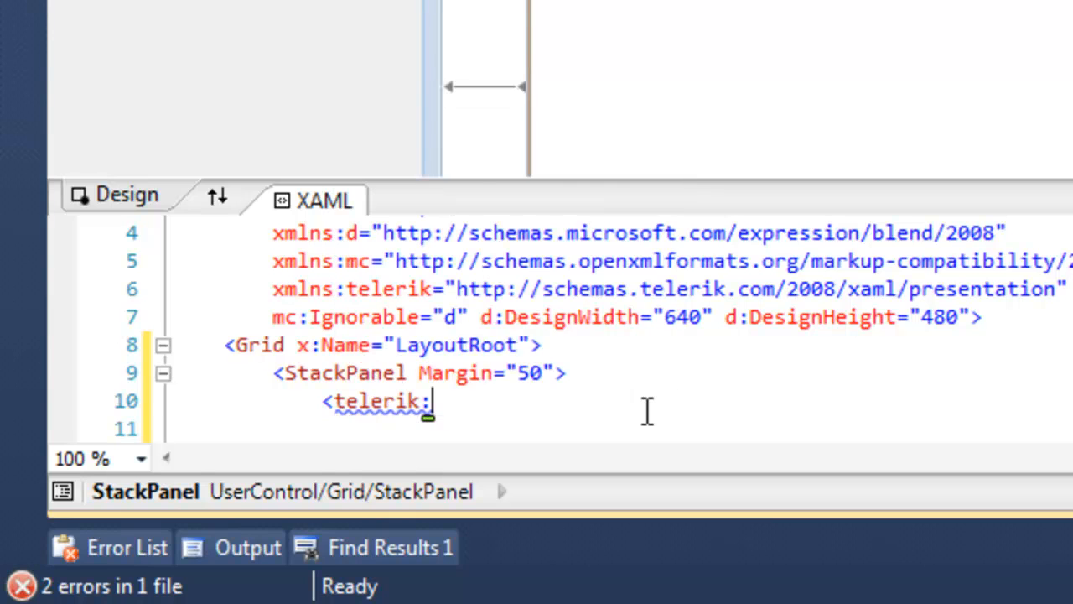
text(RadMaskedTextInput)
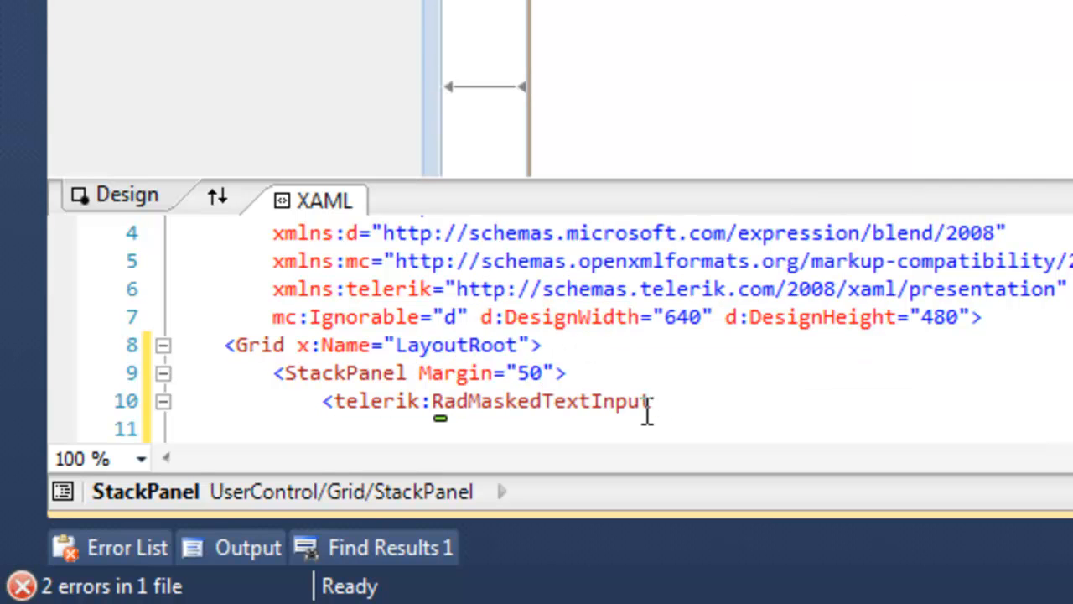
text(" ")
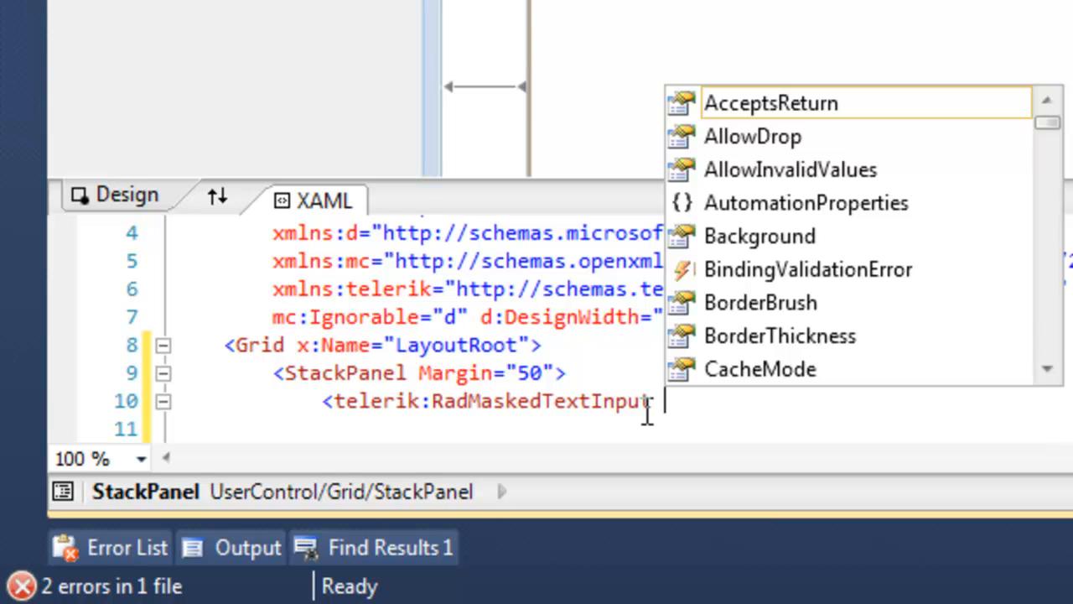
text(x:Name="radMaskedTextInput" />)
click(621, 429)
text(<telerik:R)
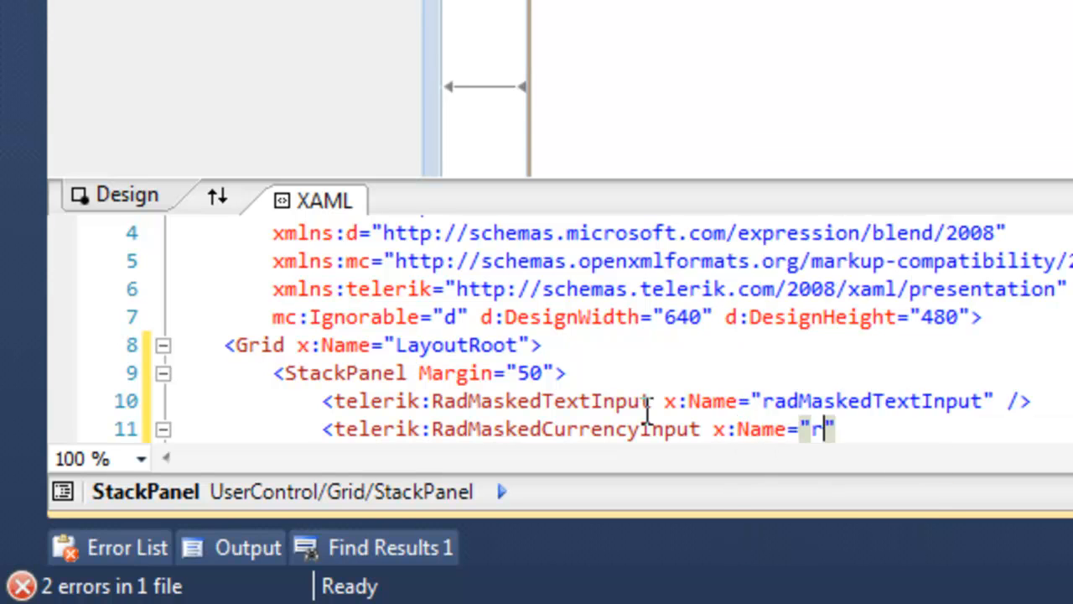
text(adMaskedCurr)
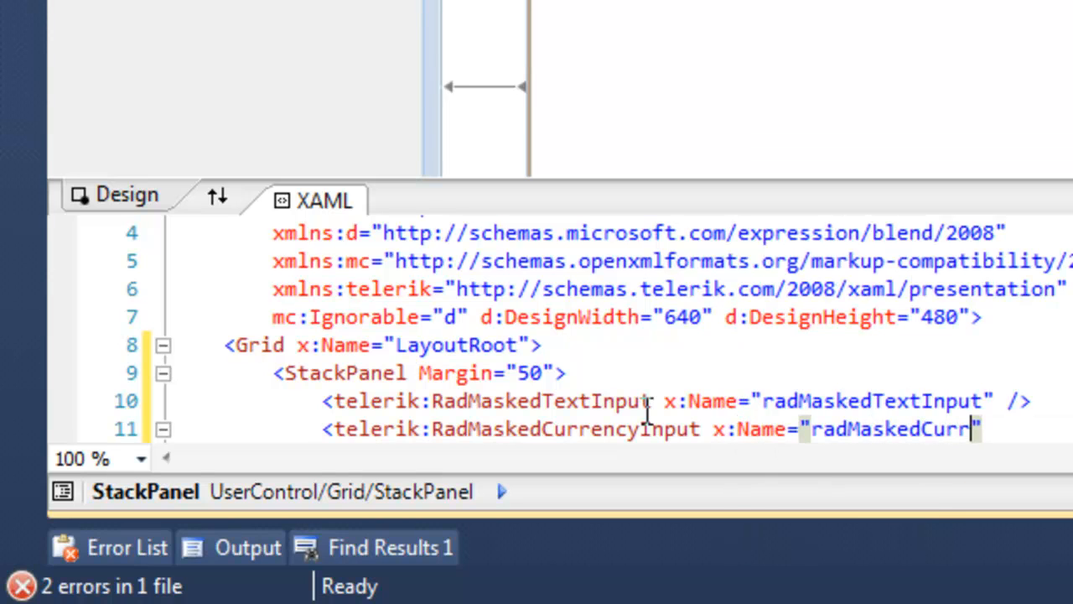
Step: Add named RadMaskedDateTimeInput and RadMaskedNumericInput elements below them
text(telerik:RadMaskedDateTimeInput)
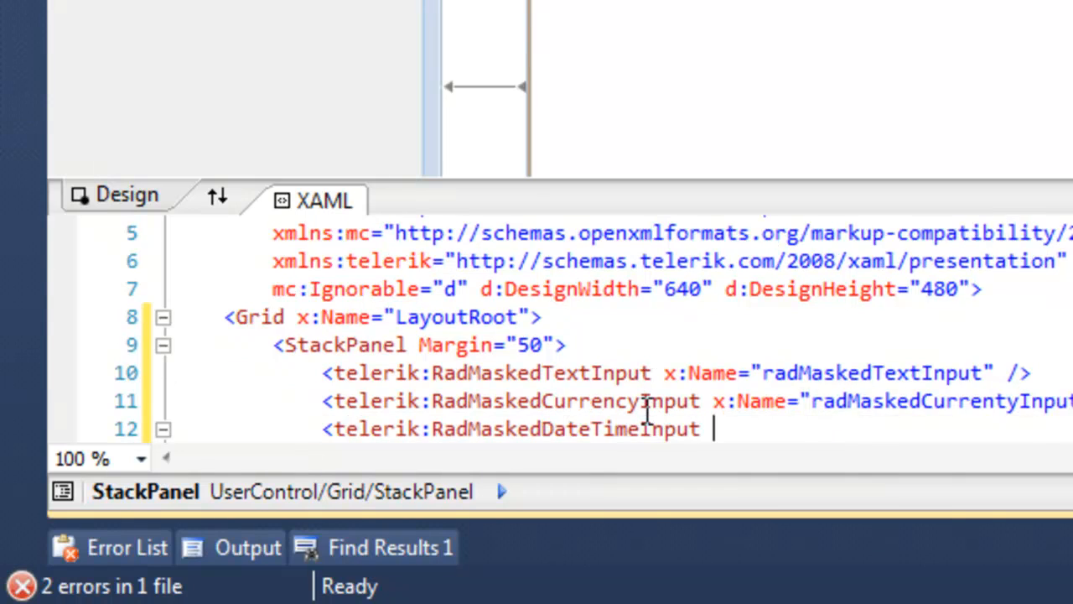
text(x:Name="")
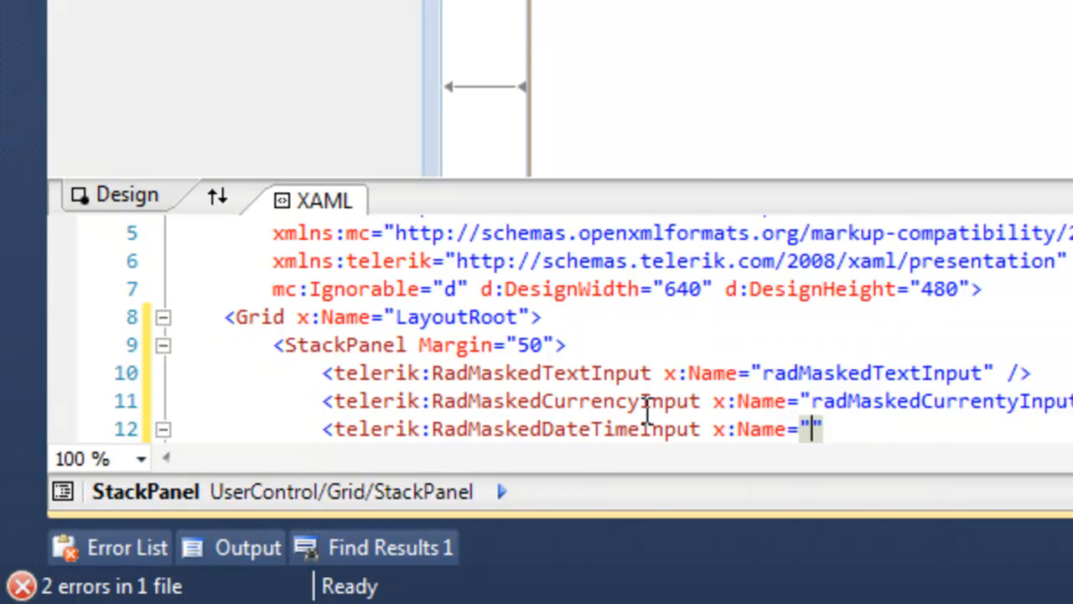
text(rad)
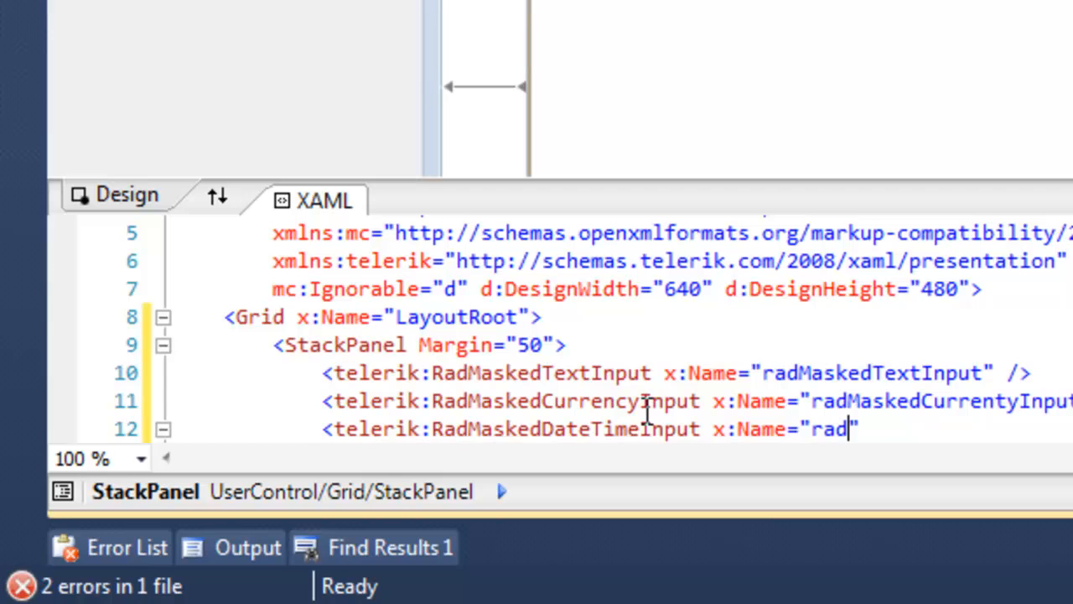
text(MaskedDate)
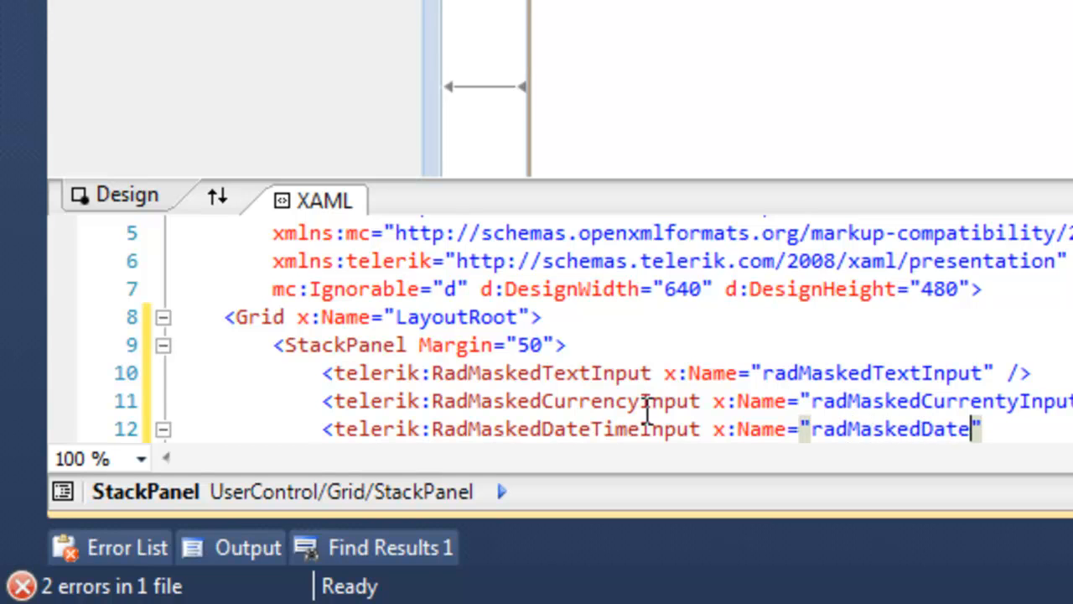
text(TimeInput)
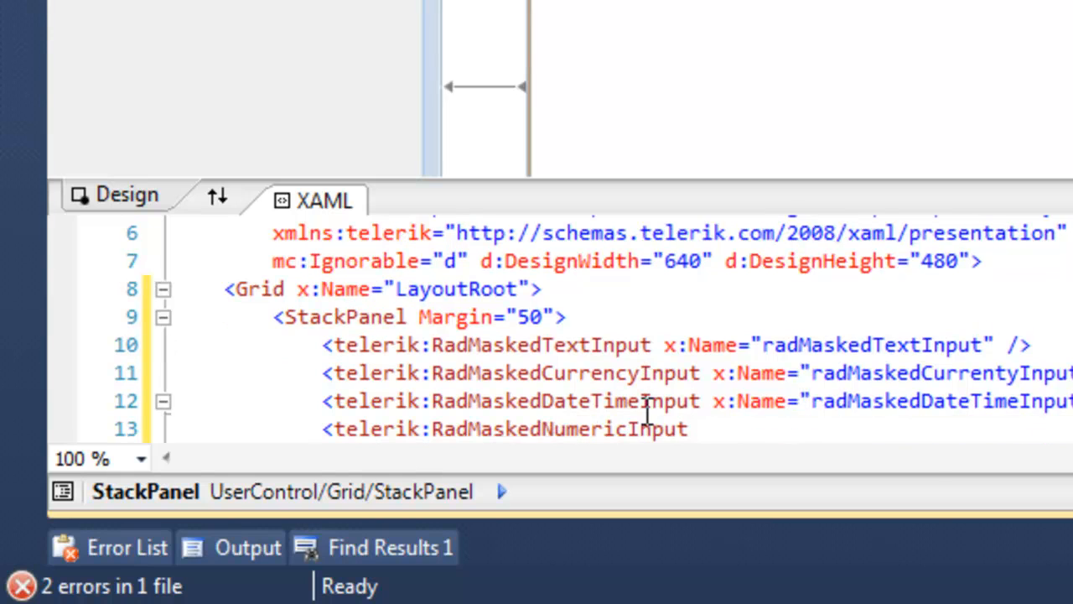
text(x:Name="rad)
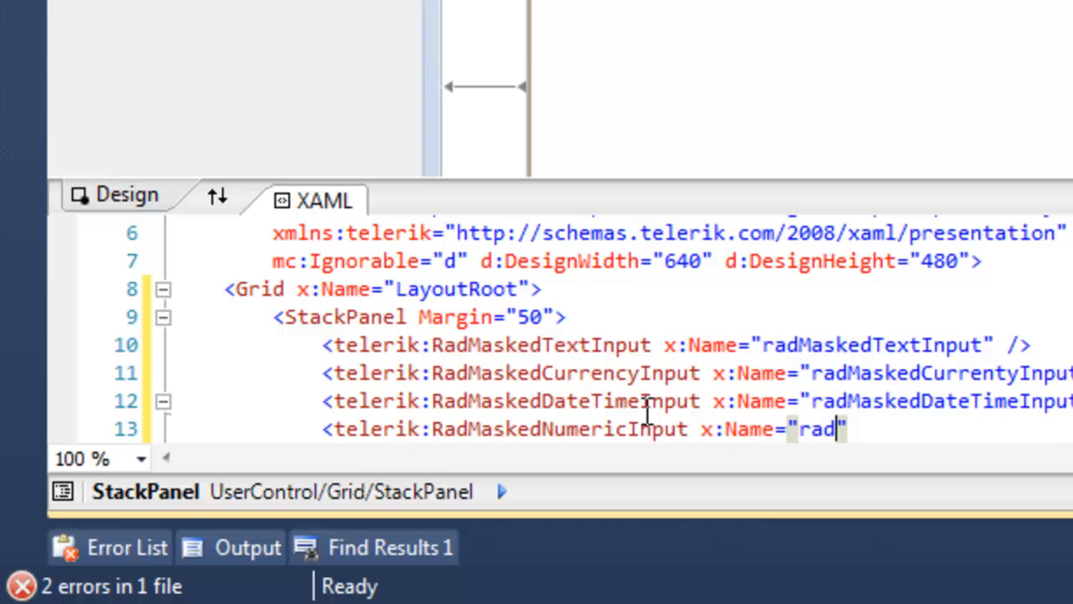
text(MaskedNumer)
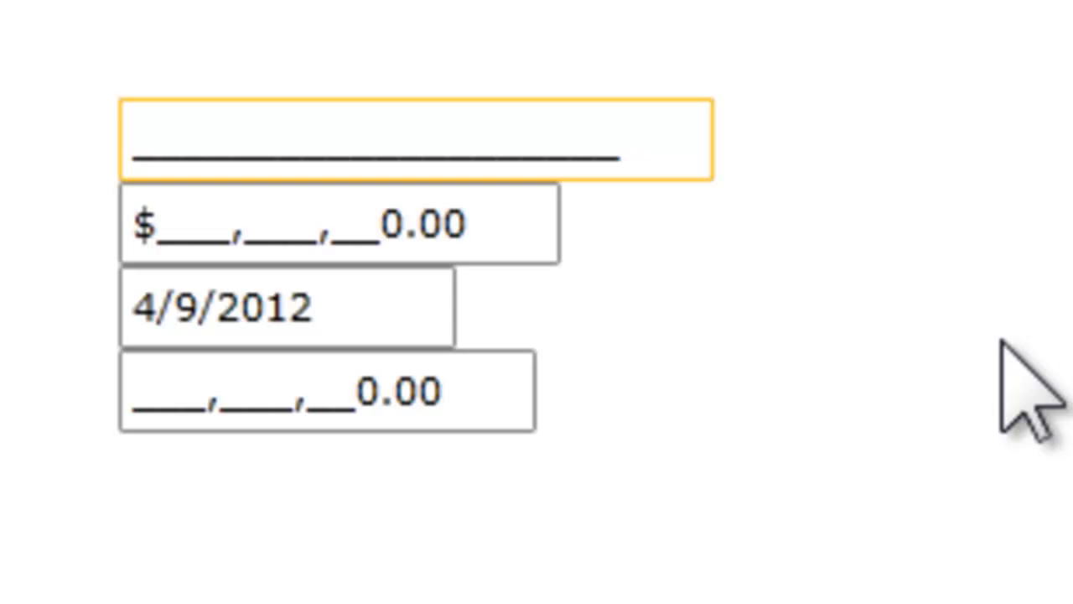
Step: Fill the top masked text field with a long sentence until it hits its length limit
text(This is text an)
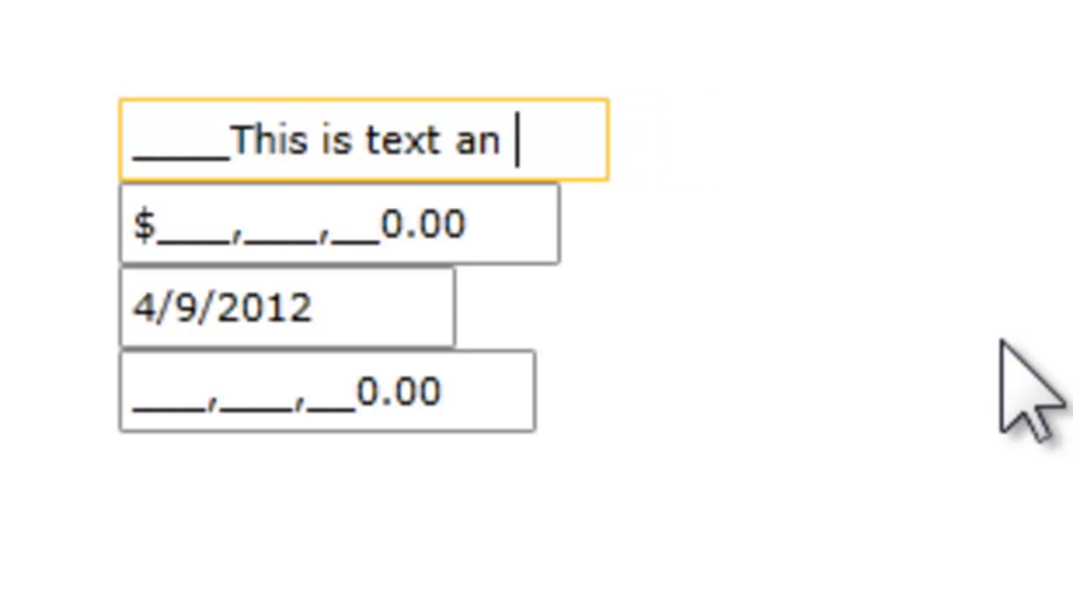
text(d)
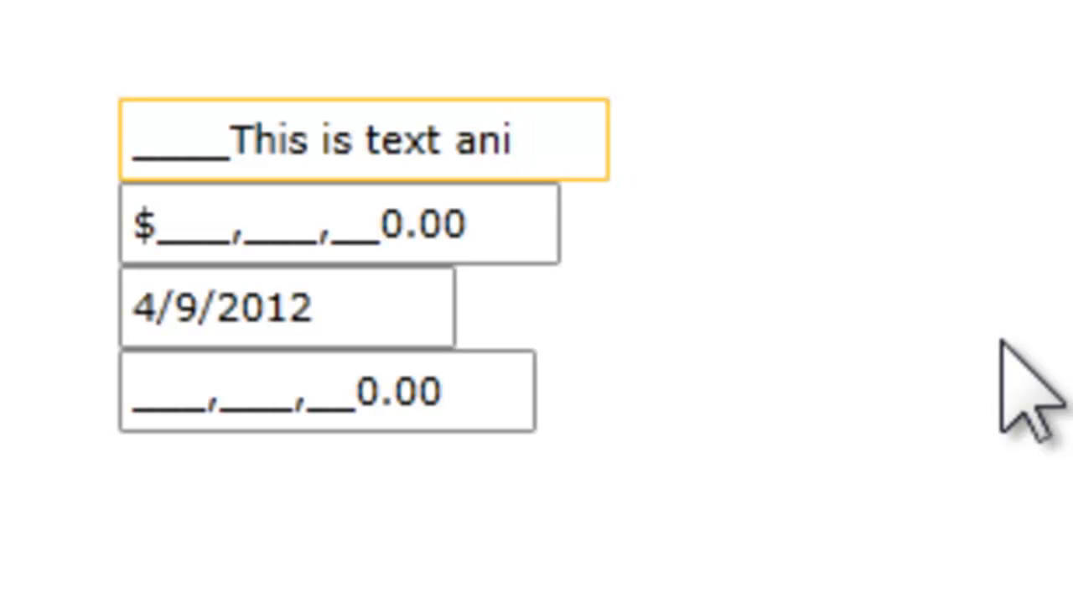
text(s)
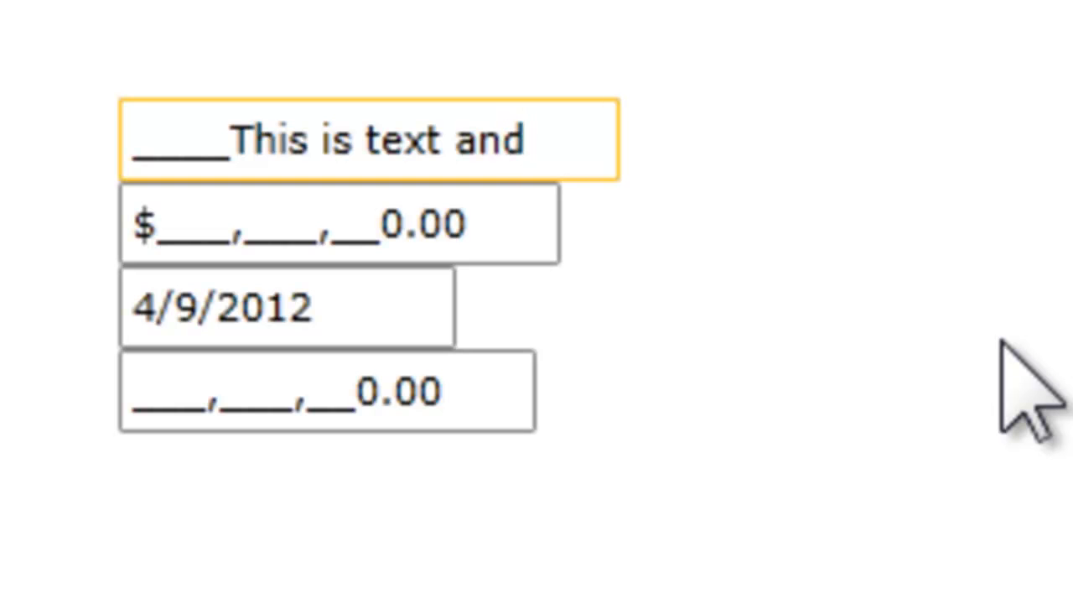
click(527, 143)
text(This is as long as i)
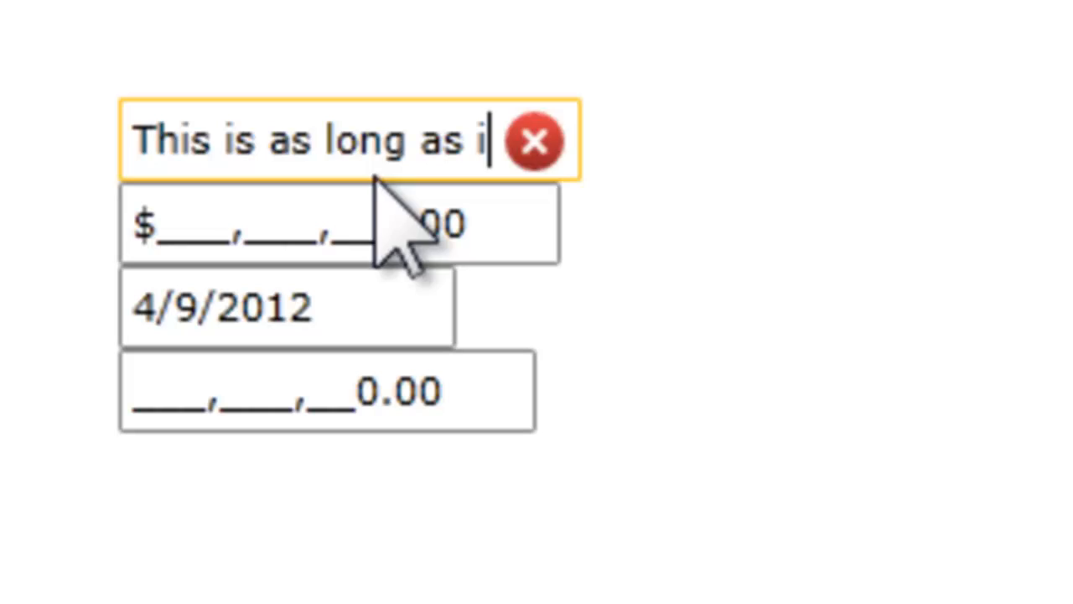
Step: Enter $65,812.99 in the currency masked input
click(327, 231)
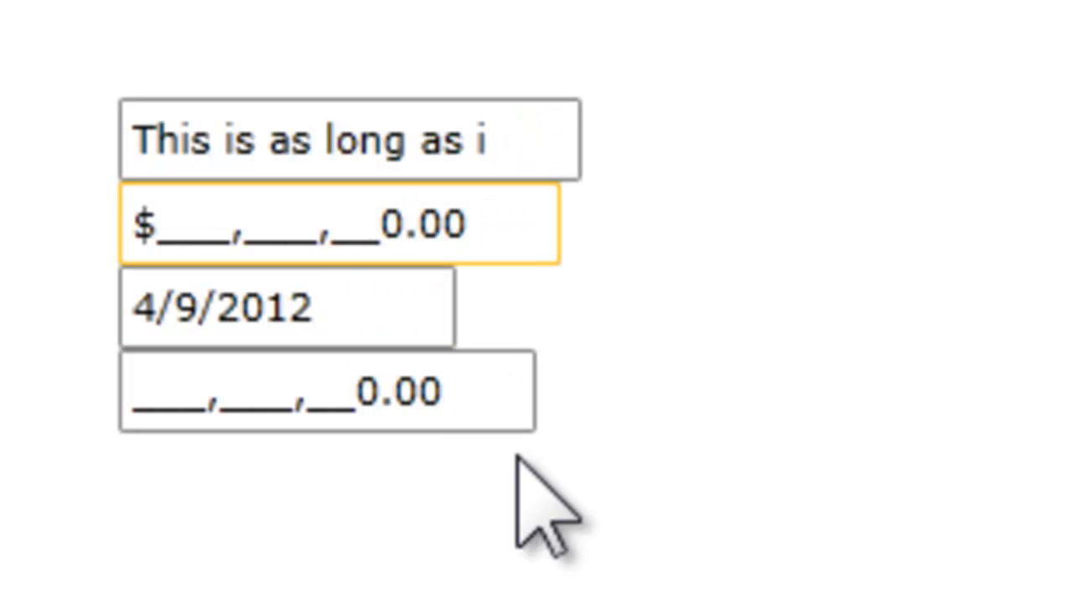
text(6)
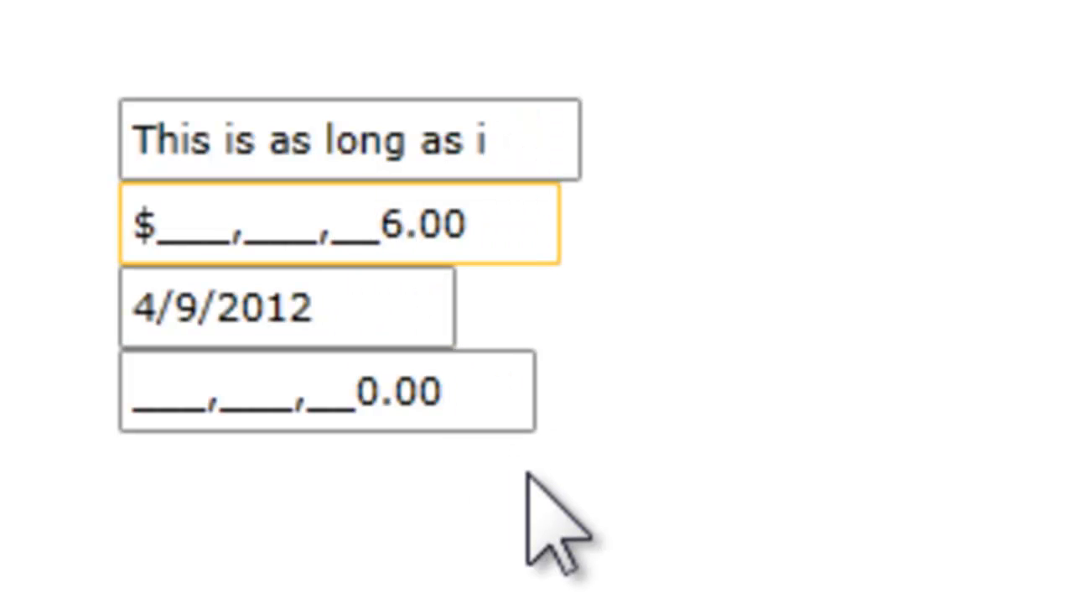
text(658)
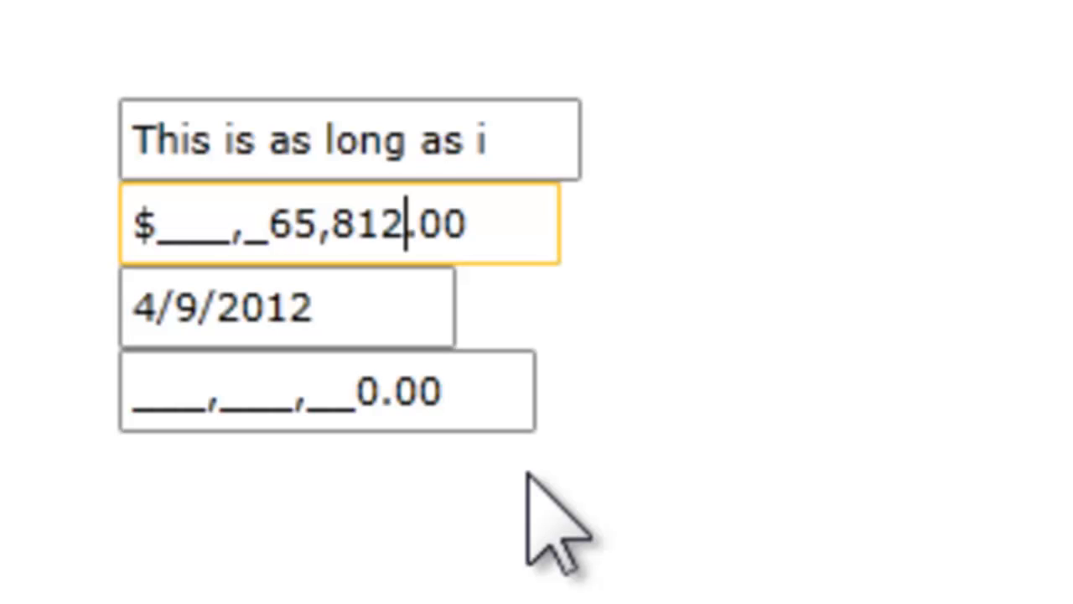
text(99)
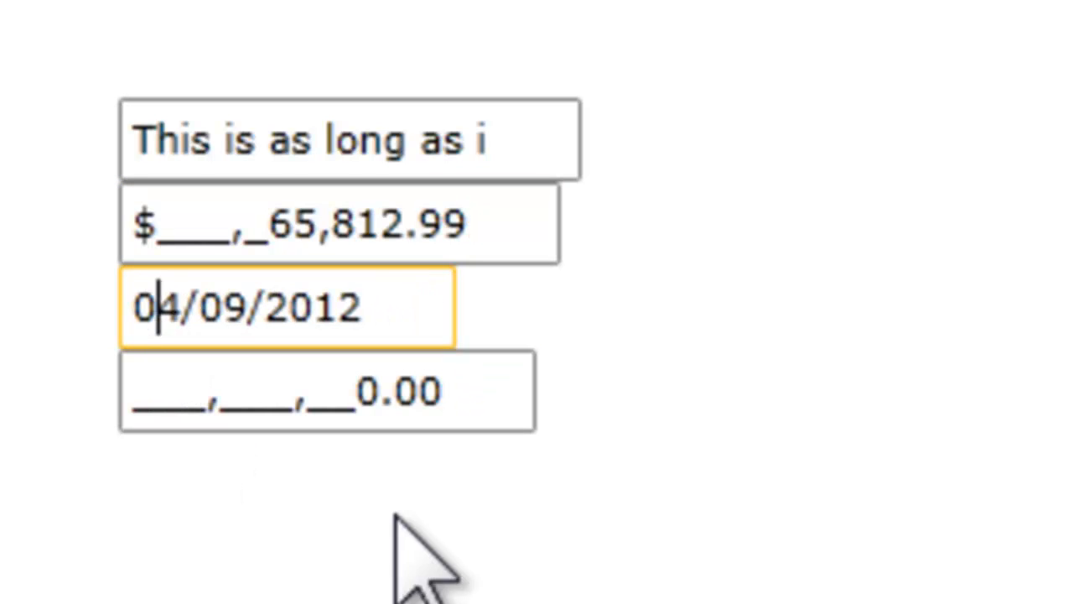
mouse_move(780, 579)
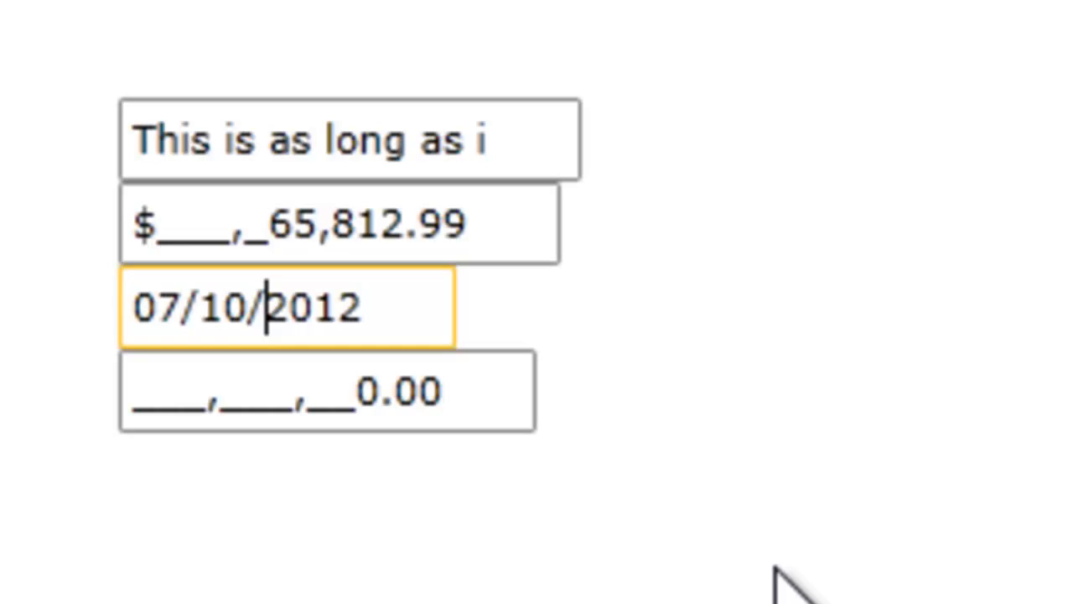
Step: Enter the date 7/4/1961 after clearing 1955, then digits 743939 in the numeric input
text(1955)
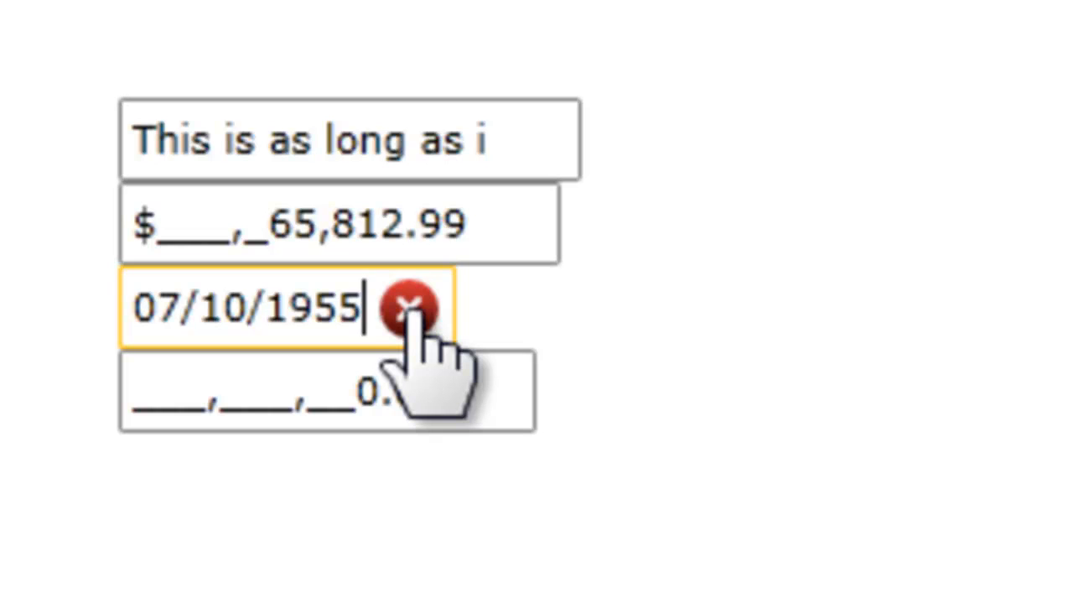
click(406, 305)
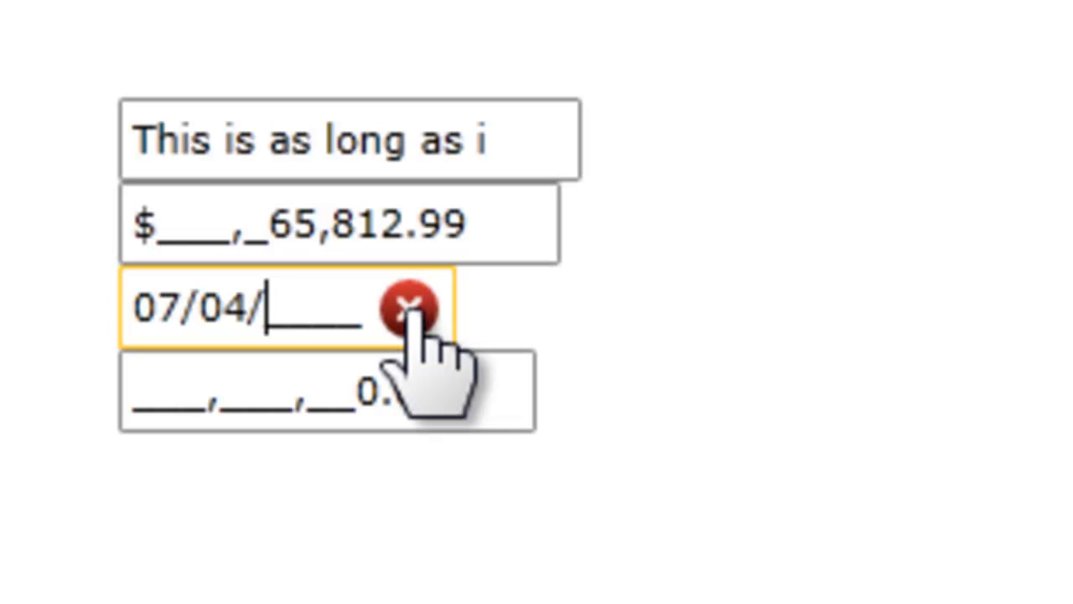
text(1961)
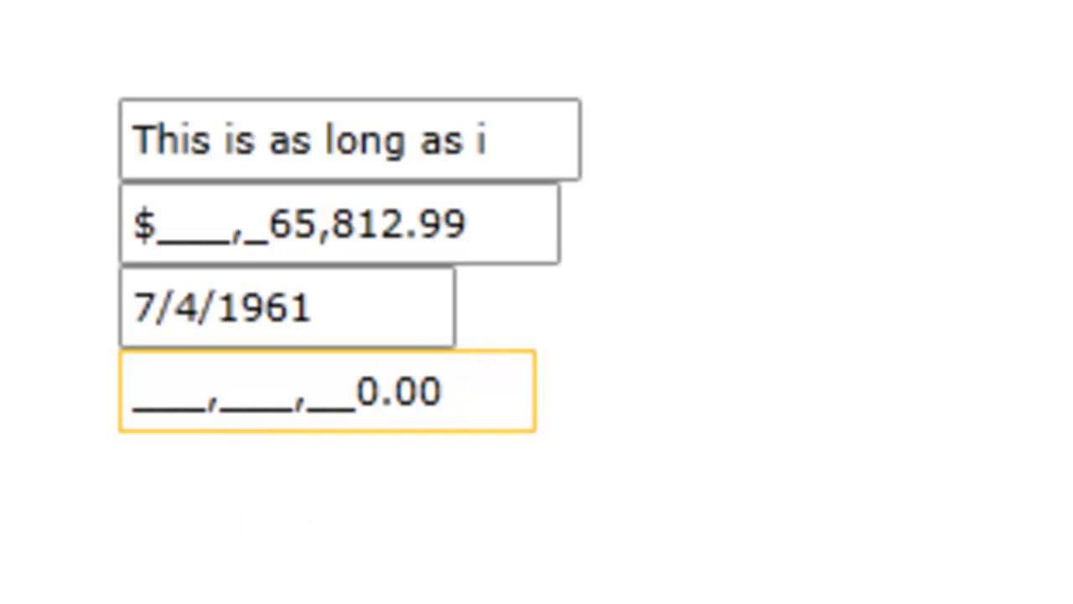
text(74)
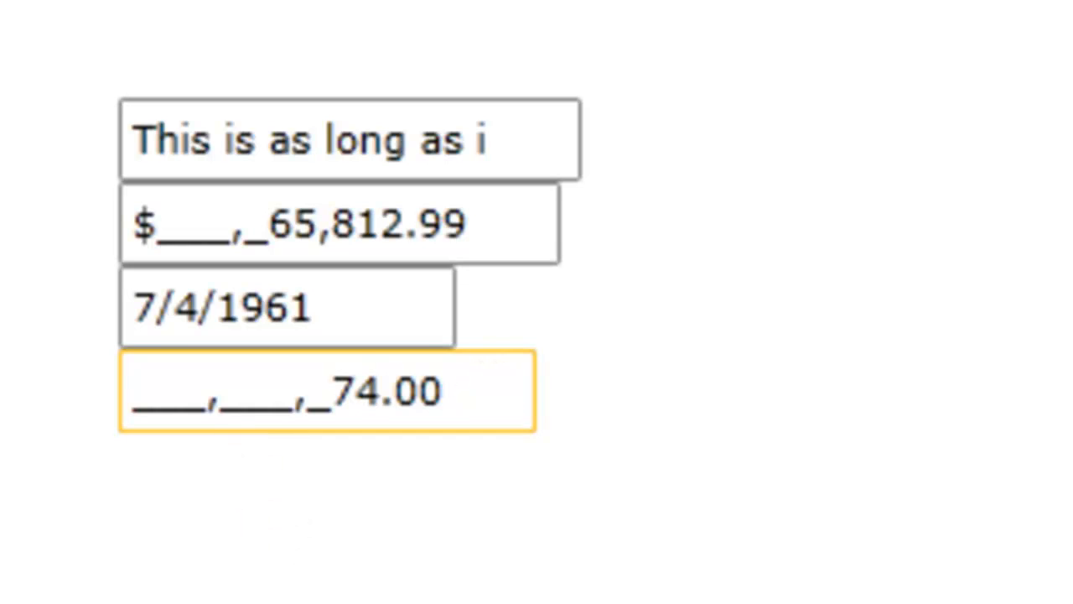
text(743939)
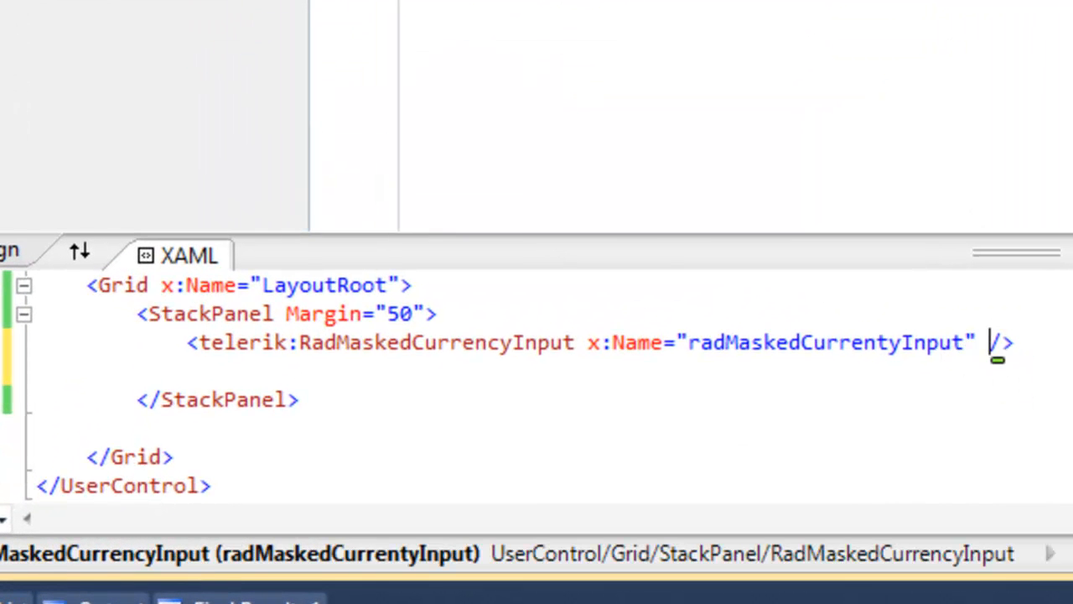
Step: Add Placeholder="$" to the RadMaskedCurrencyInput
text(Placeholder="$)
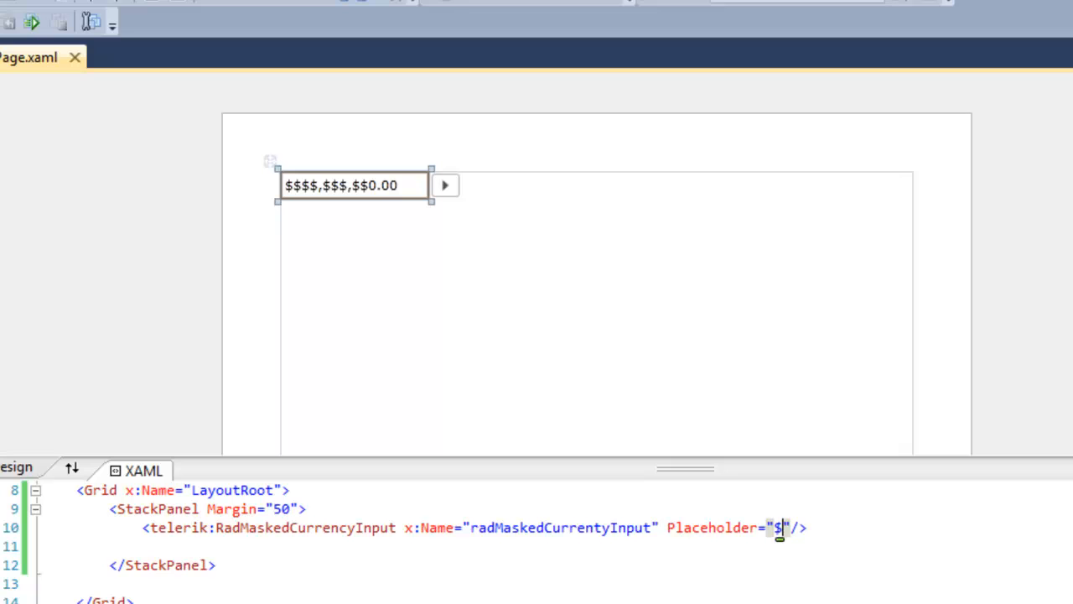
click(446, 184)
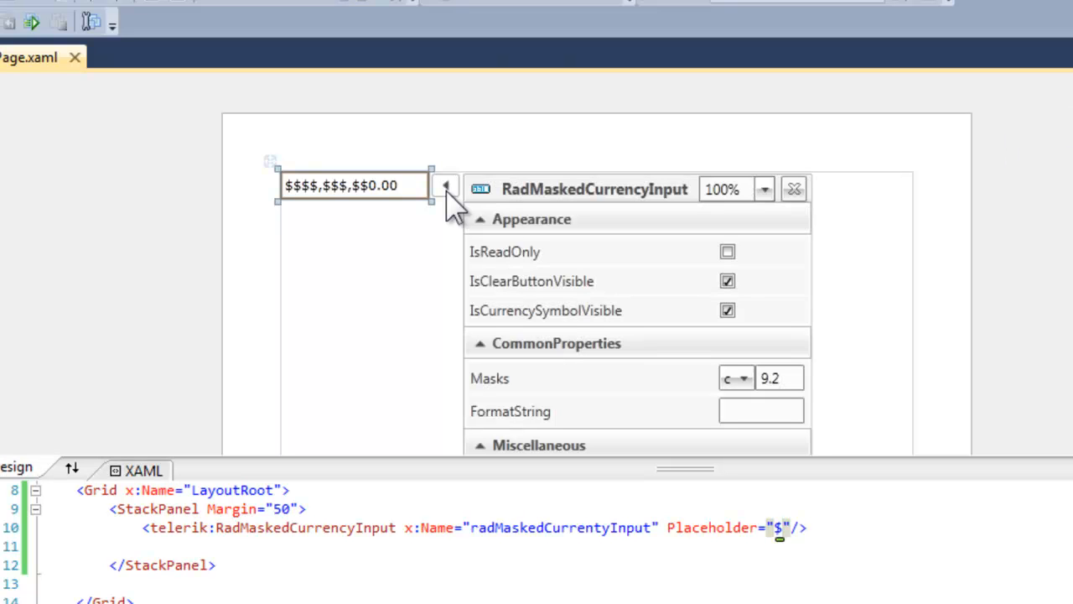
mouse_move(801, 268)
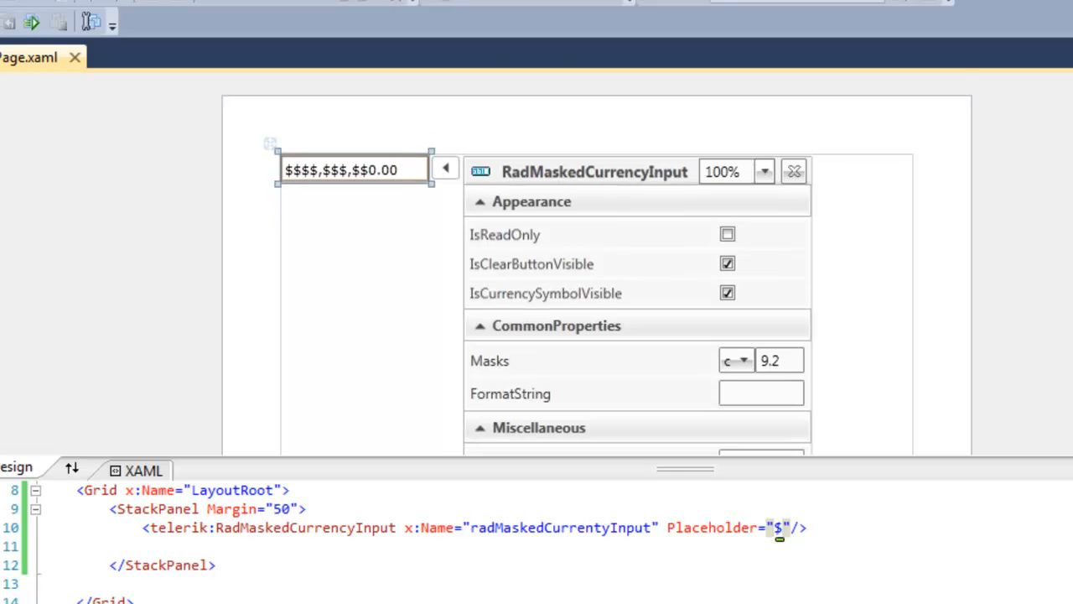
scroll(down, 3)
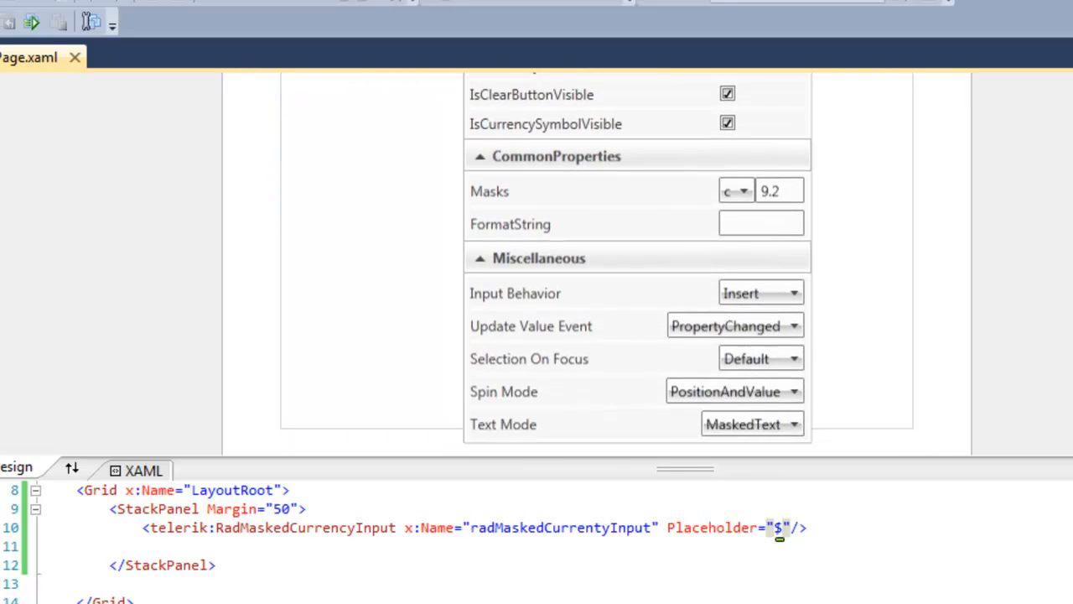
scroll(down, 3)
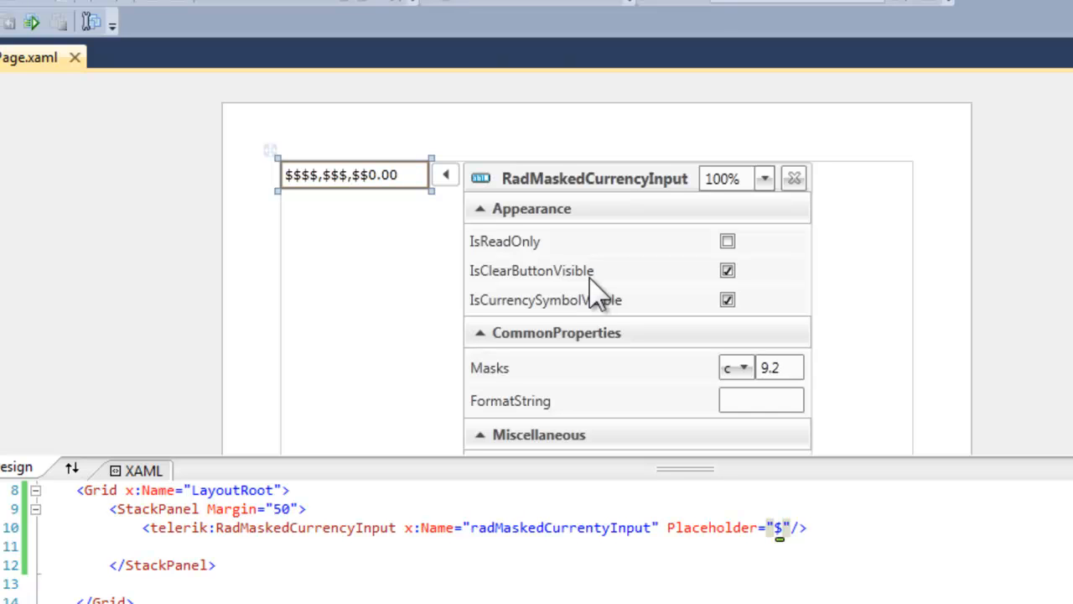
mouse_move(456, 310)
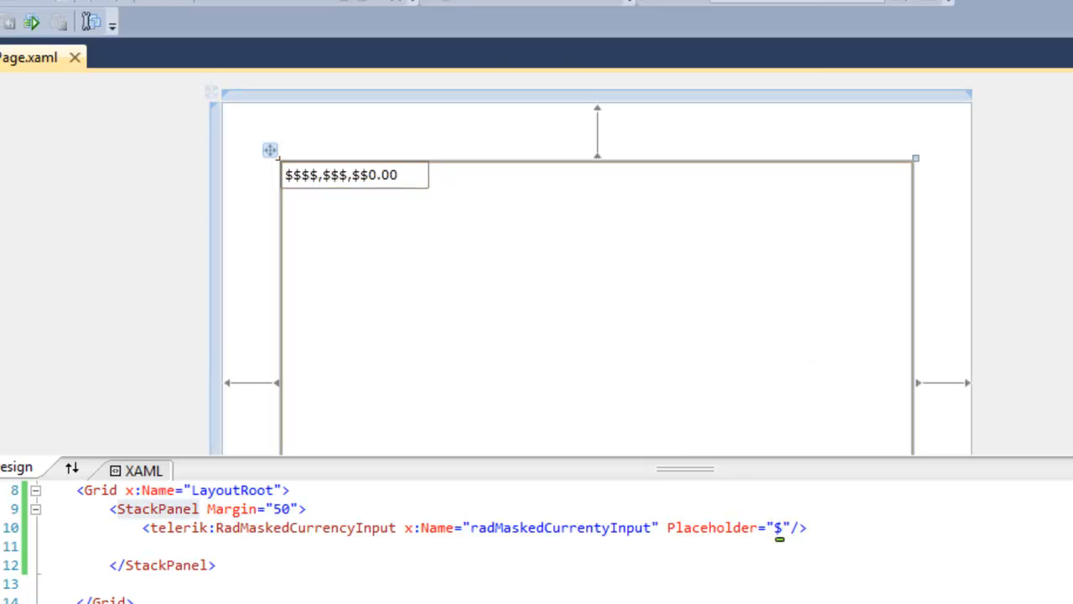
mouse_move(69, 421)
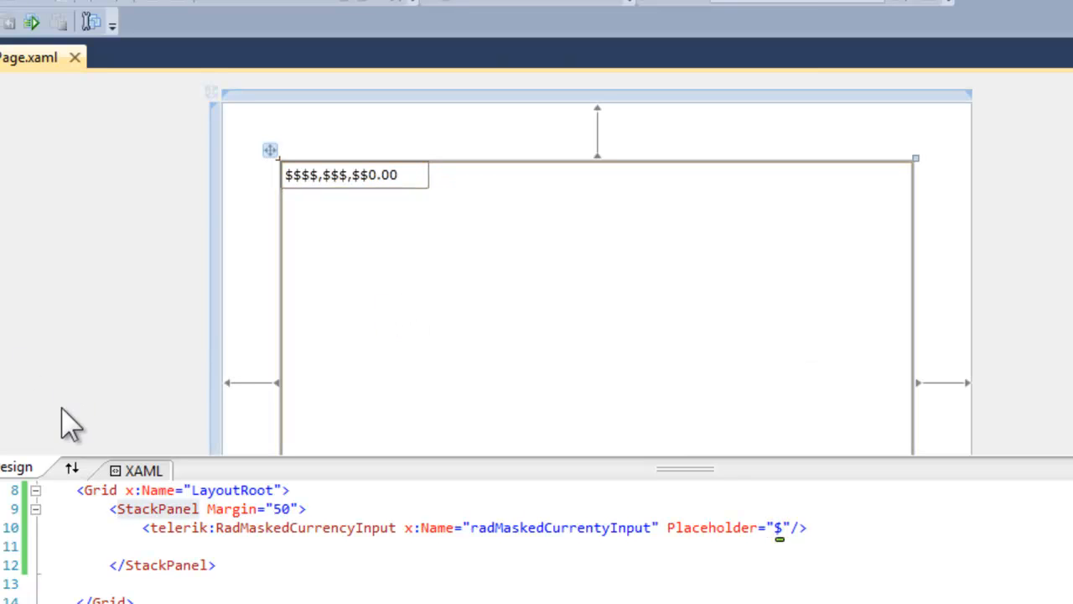
mouse_move(42, 528)
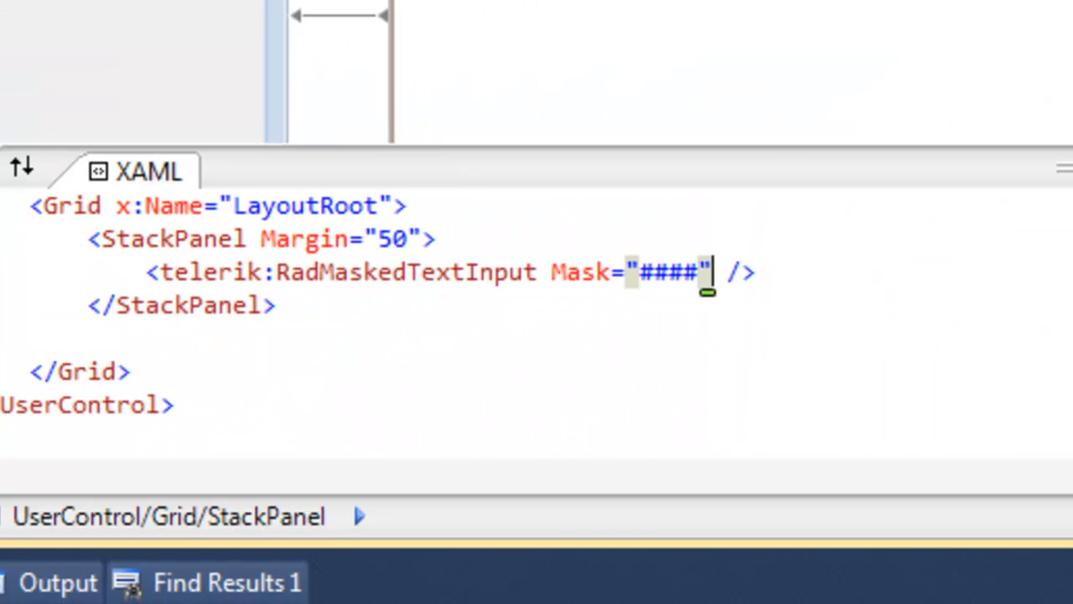
Step: Set EmptyContent="Please enter four digits" on the RadMaskedTextInput and begin a TextBox above it
text(Emp)
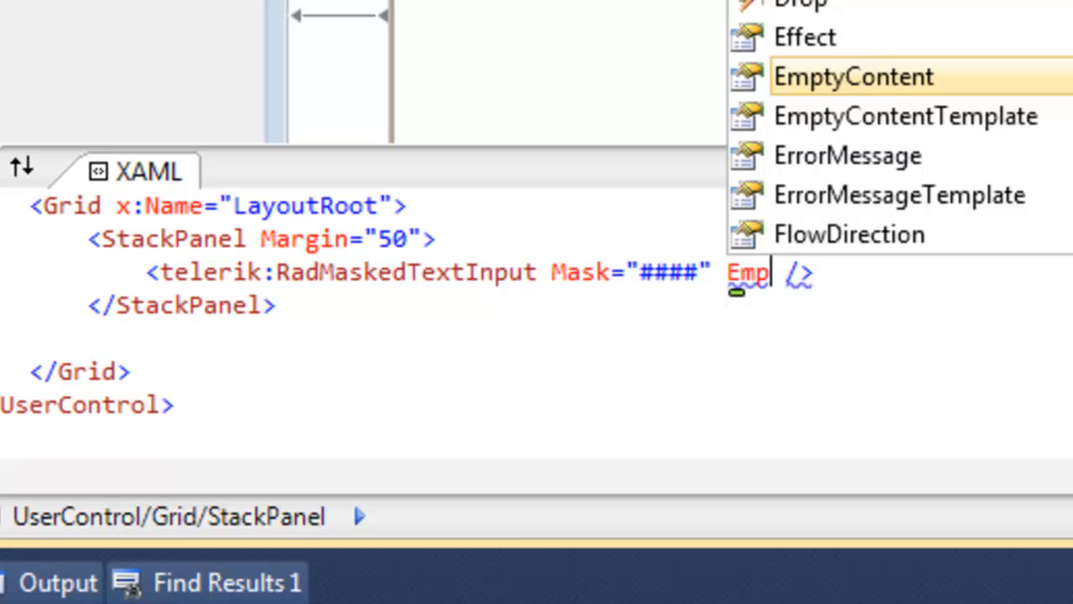
click(848, 76)
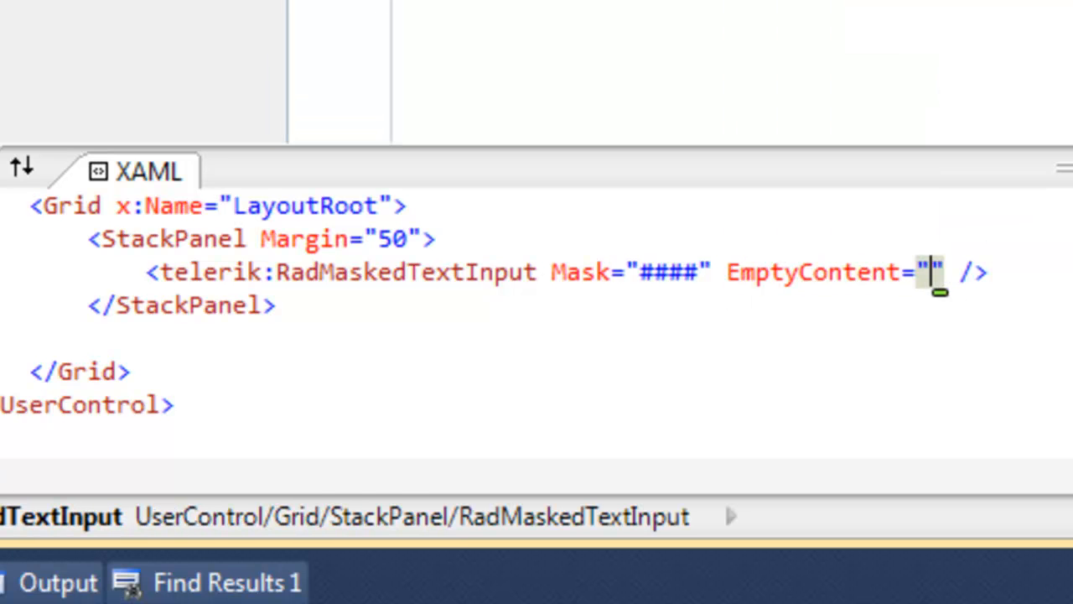
text(Please enter)
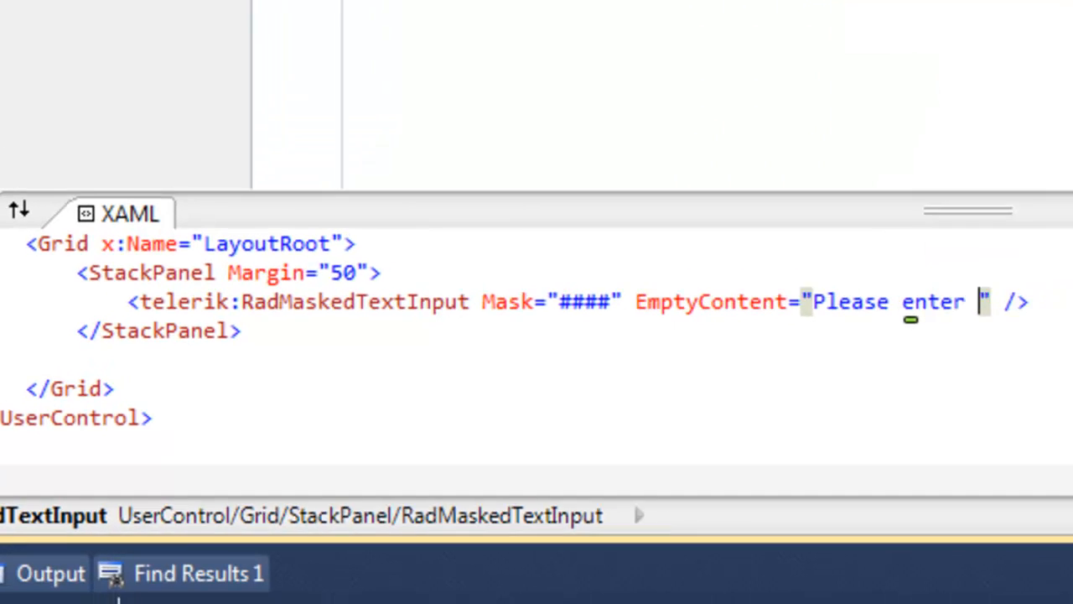
text(four digits)
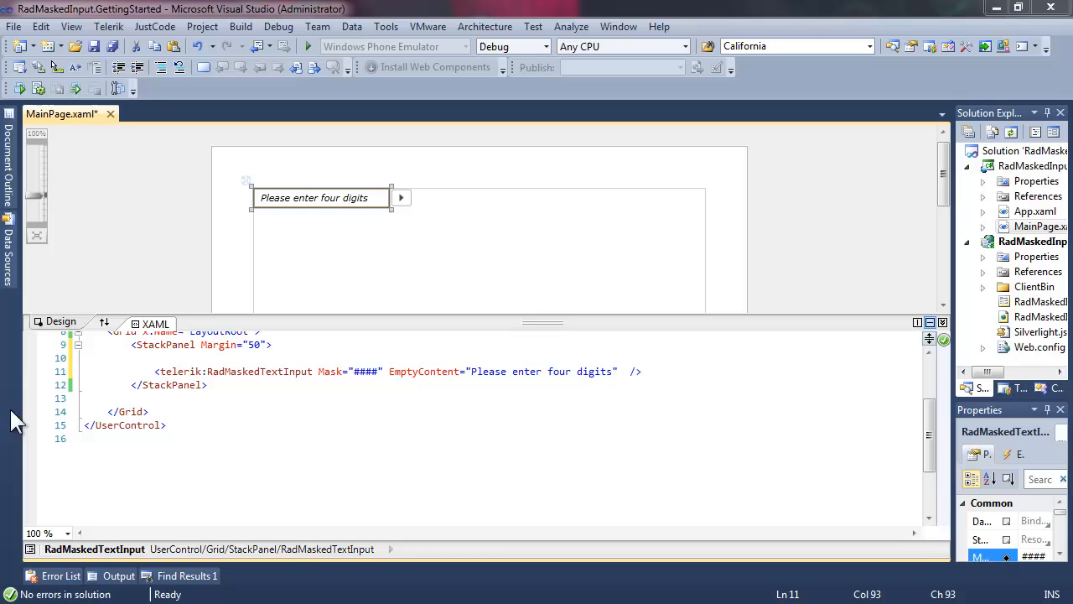
text(<textbo)
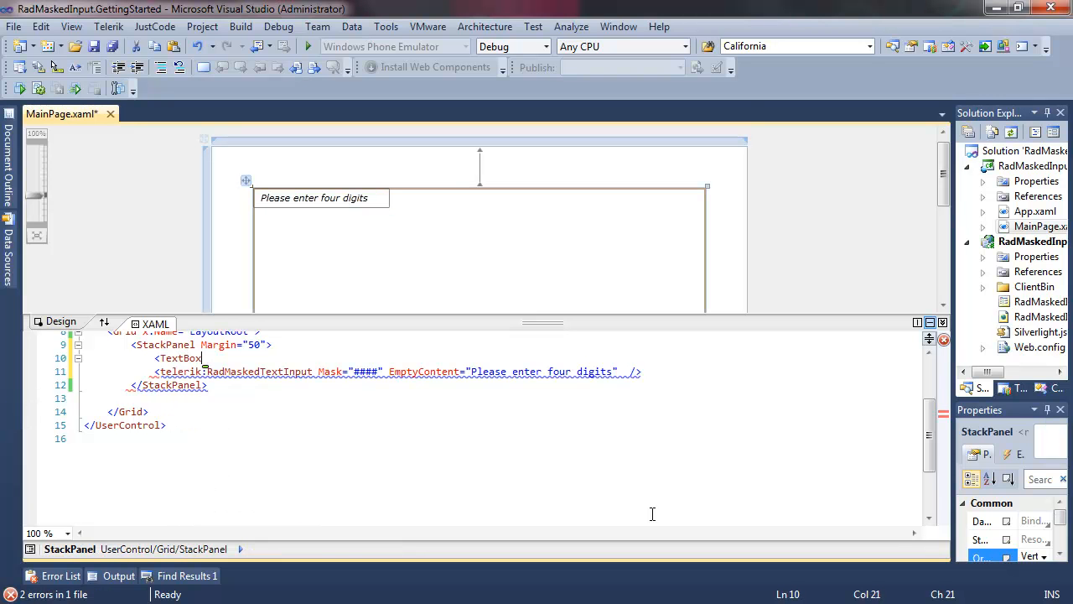
Step: Give the TextBox Width 200, Height 50 and HorizontalAlignment Left
text(width="200" Height="-)
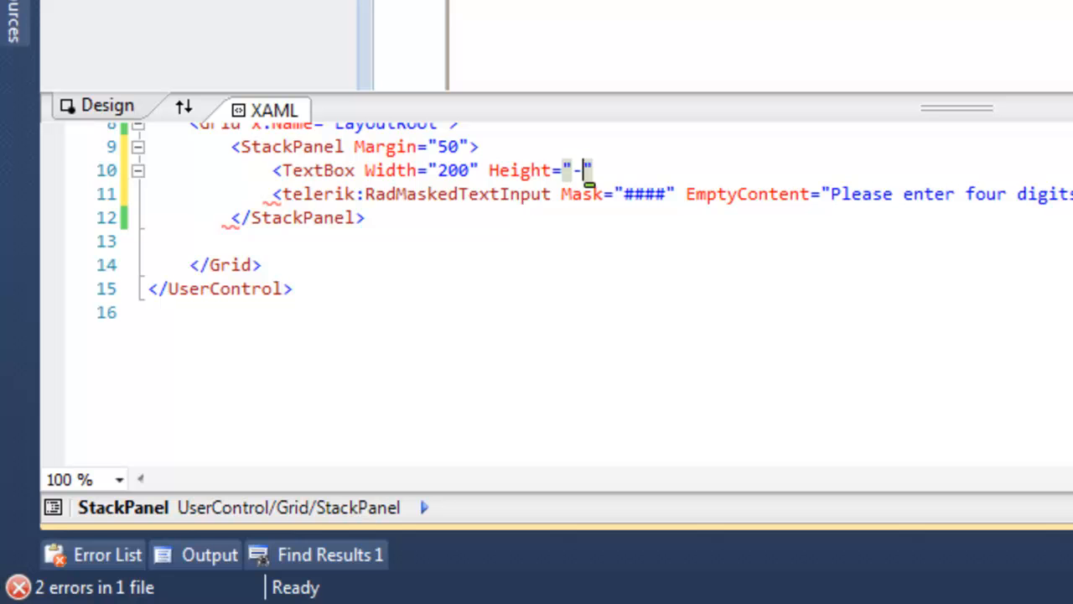
text(50" />)
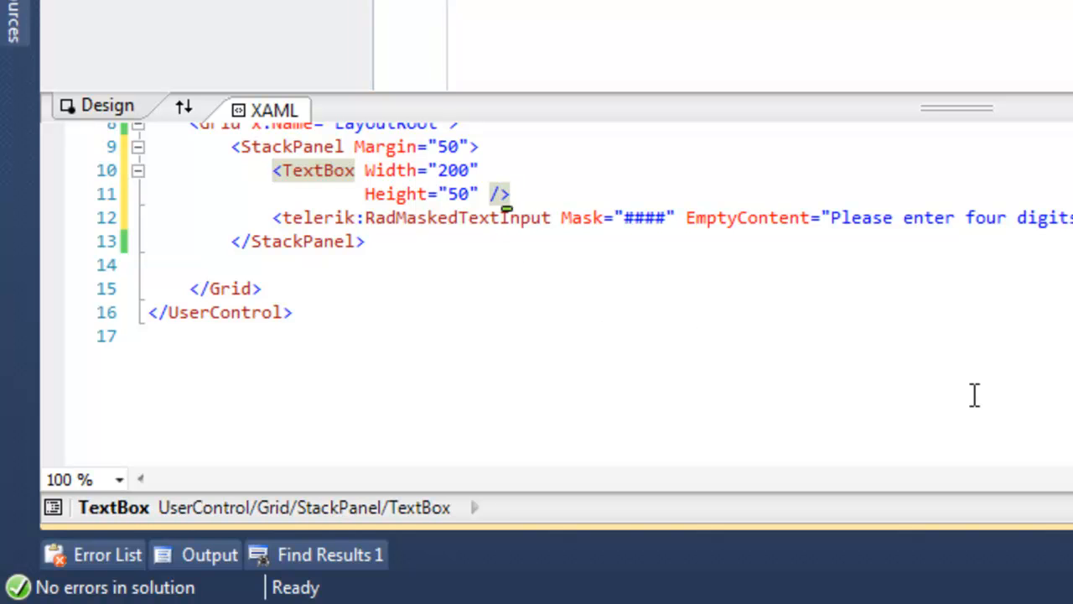
text(HorizontalAlignment="Left" />)
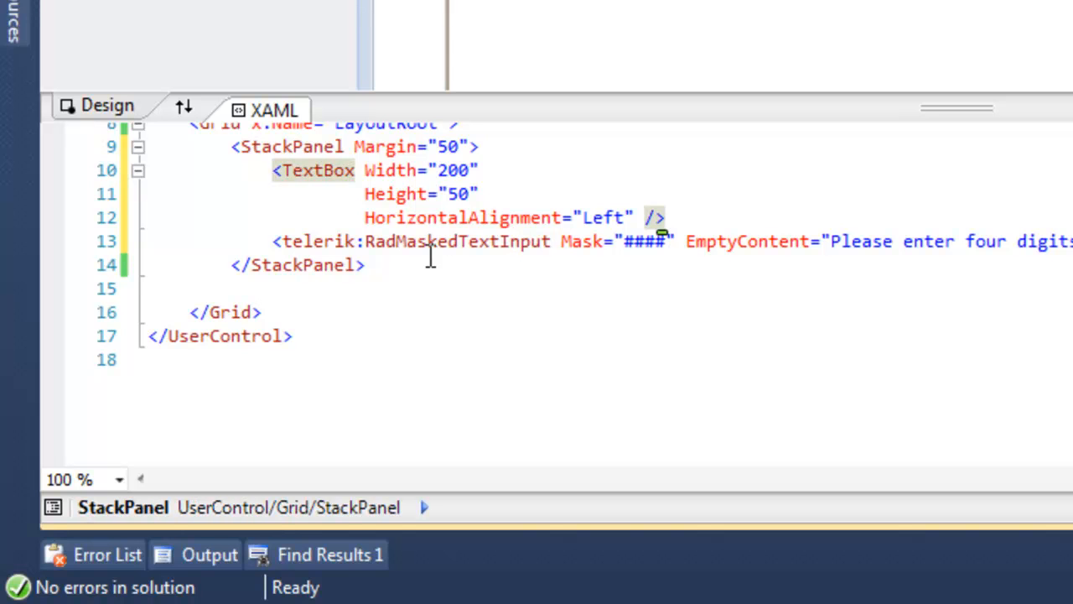
mouse_move(459, 194)
text(3)
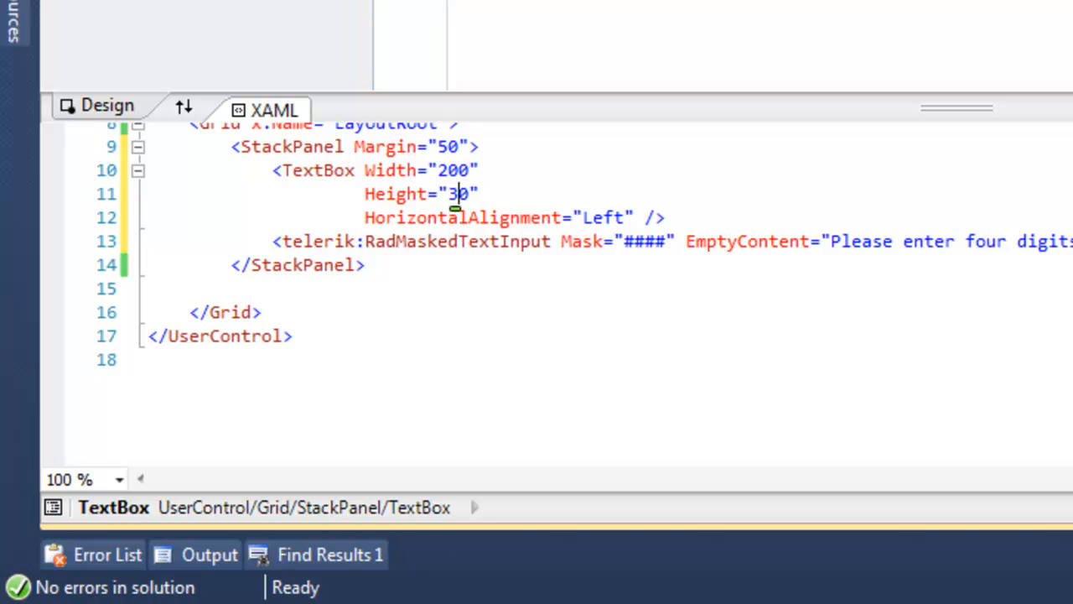
mouse_move(734, 587)
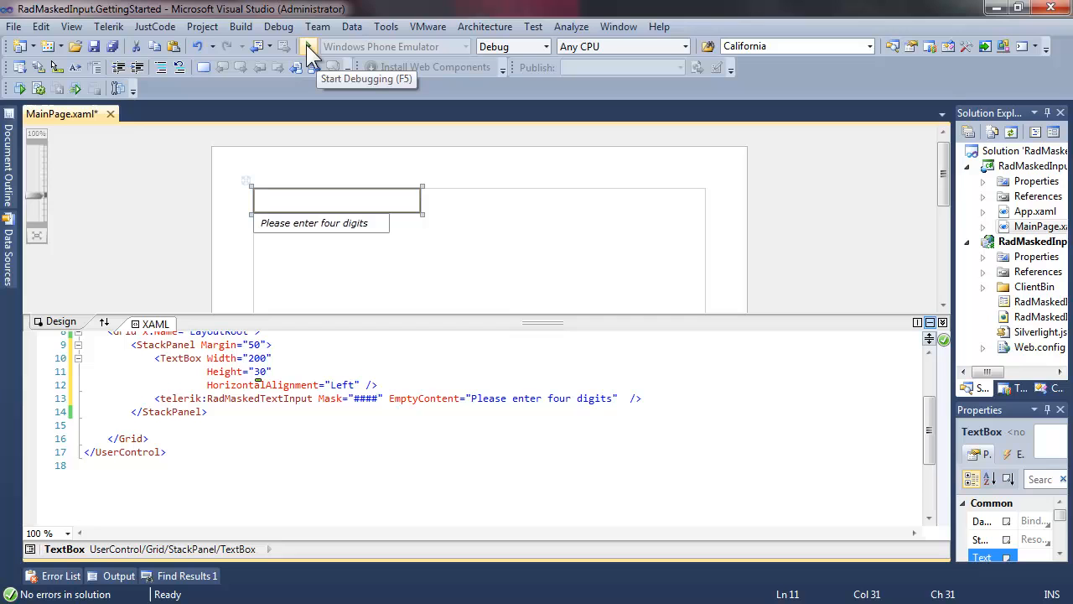
Step: Set SelectionOnFocus="SelectAll" on the masked input and test typing in both boxes while running
text(SelectionOnFocus=")
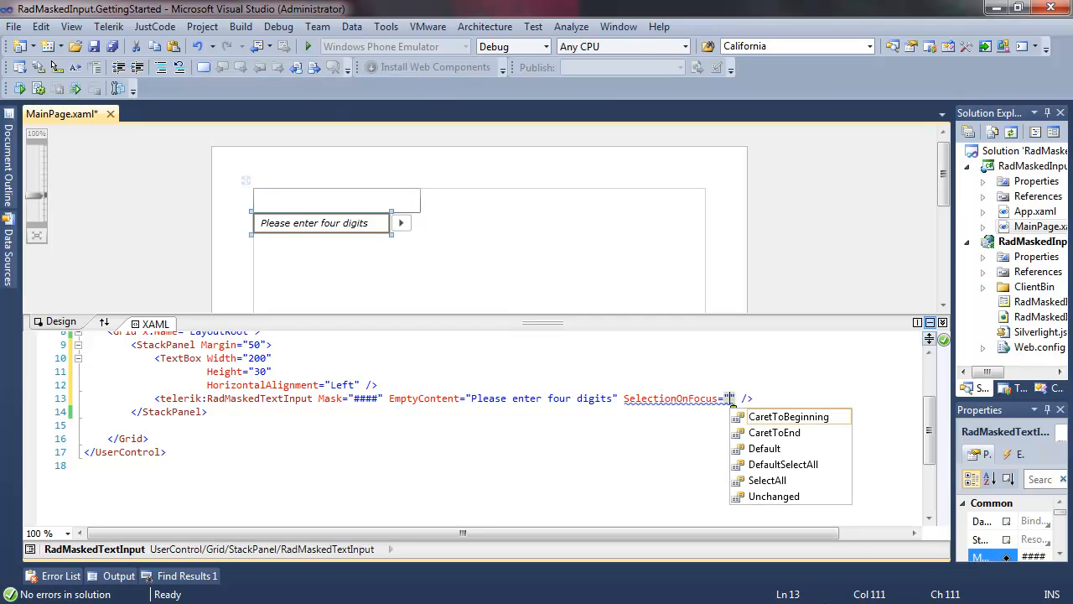
mouse_move(767, 479)
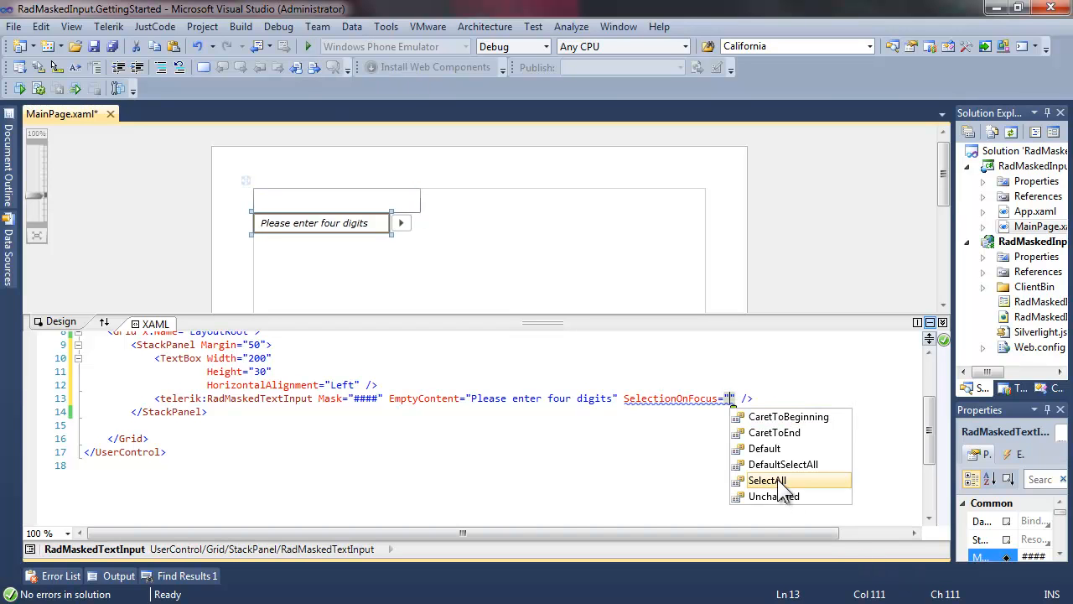
click(764, 479)
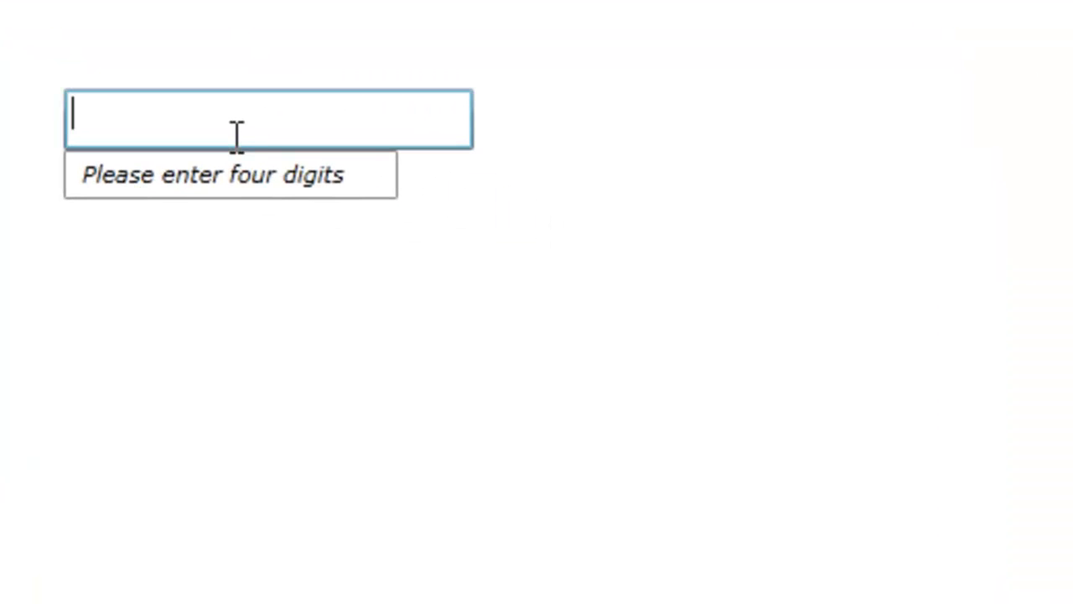
text(this is a text box)
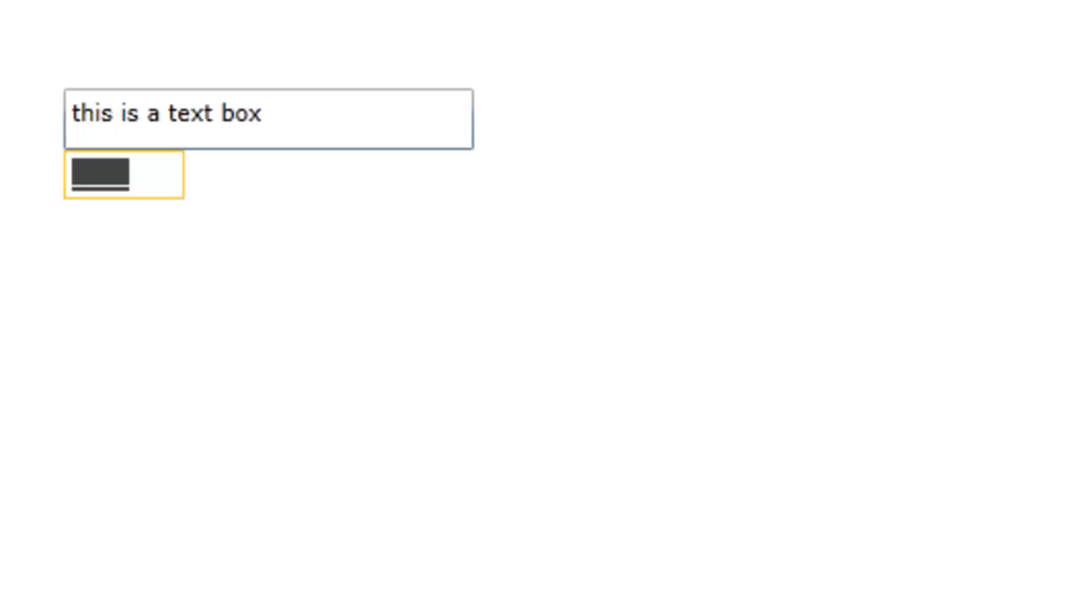
text(12)
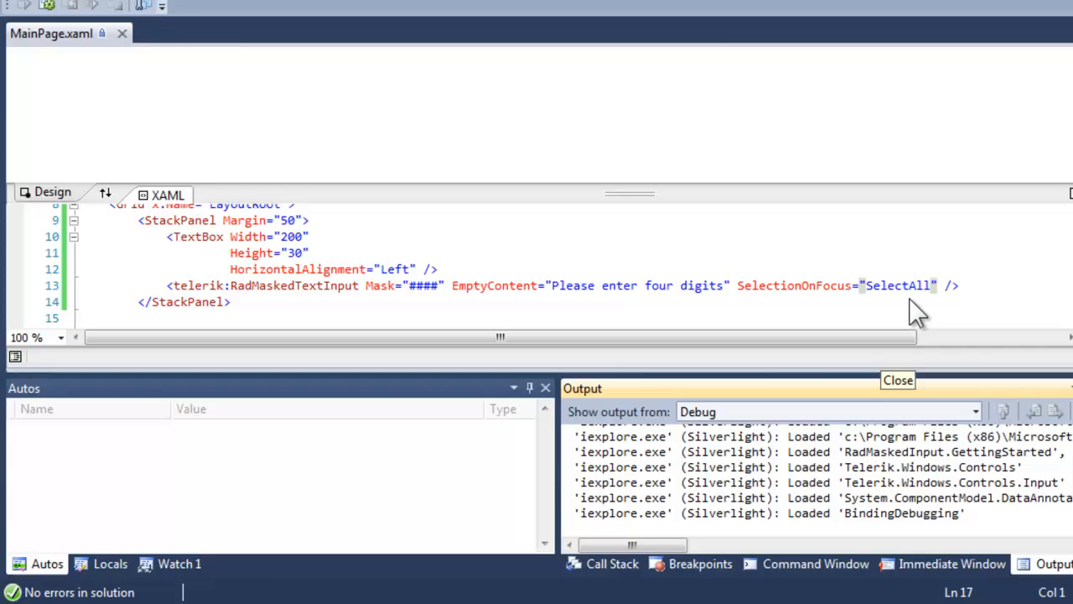
Step: Change SelectionOnFocus to CaretToBeginning and rerun the page to test typing
click(897, 381)
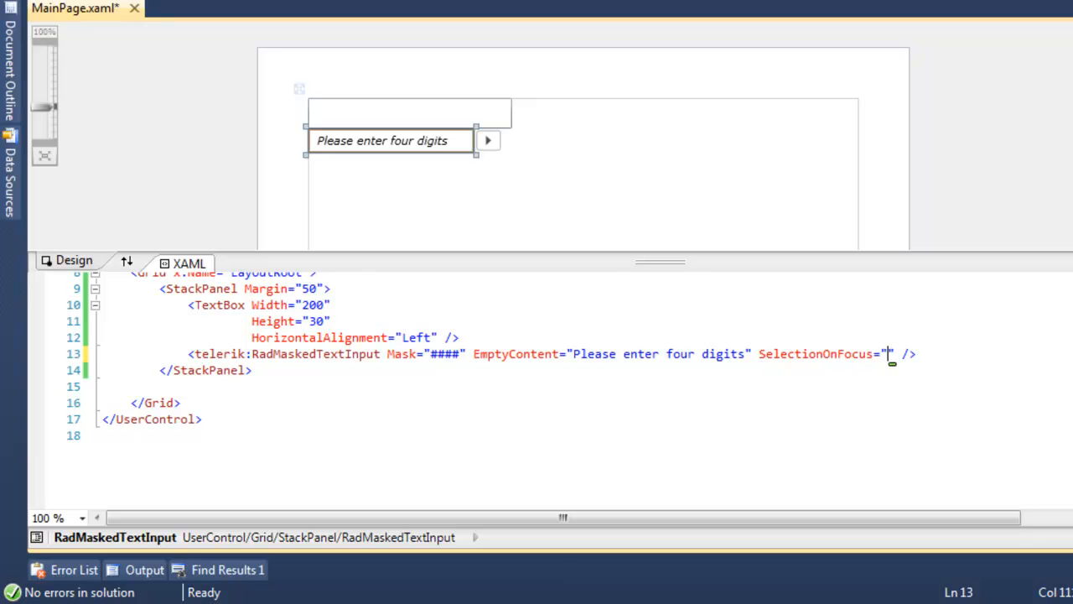
text(c)
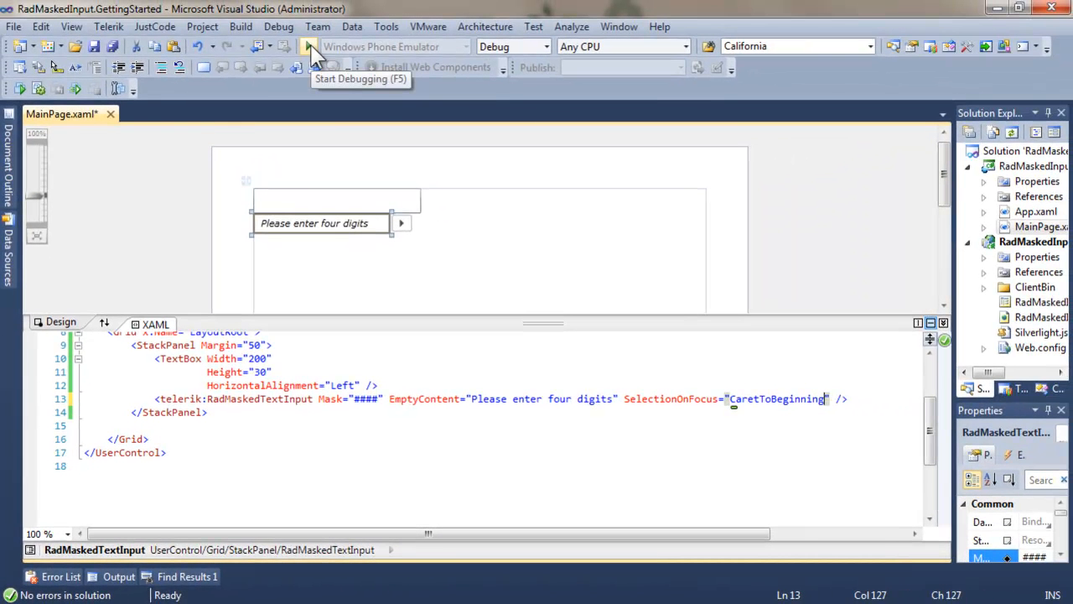
click(309, 47)
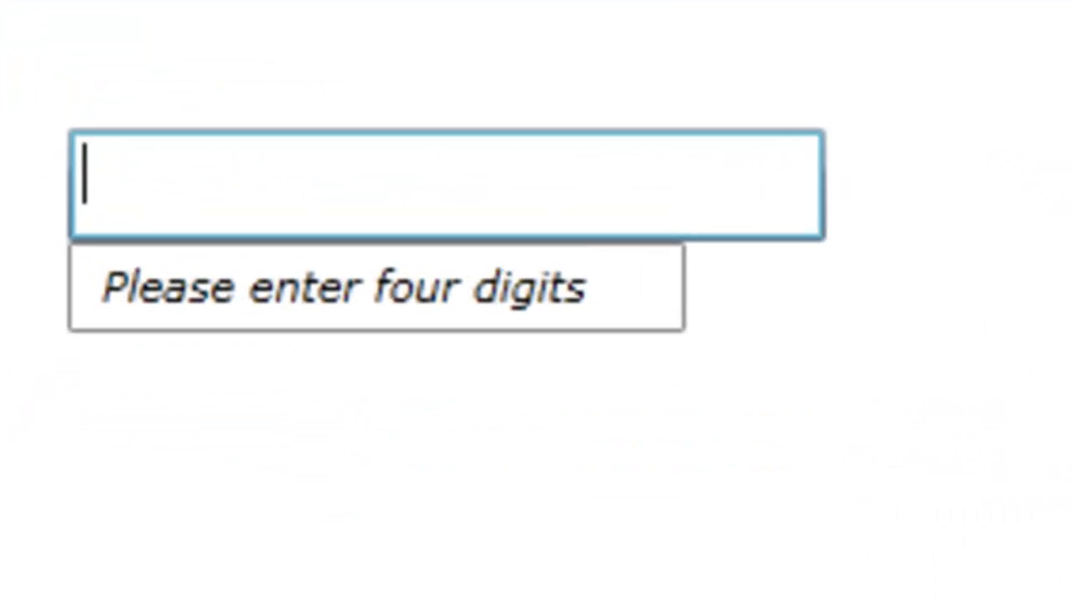
text(this is a te)
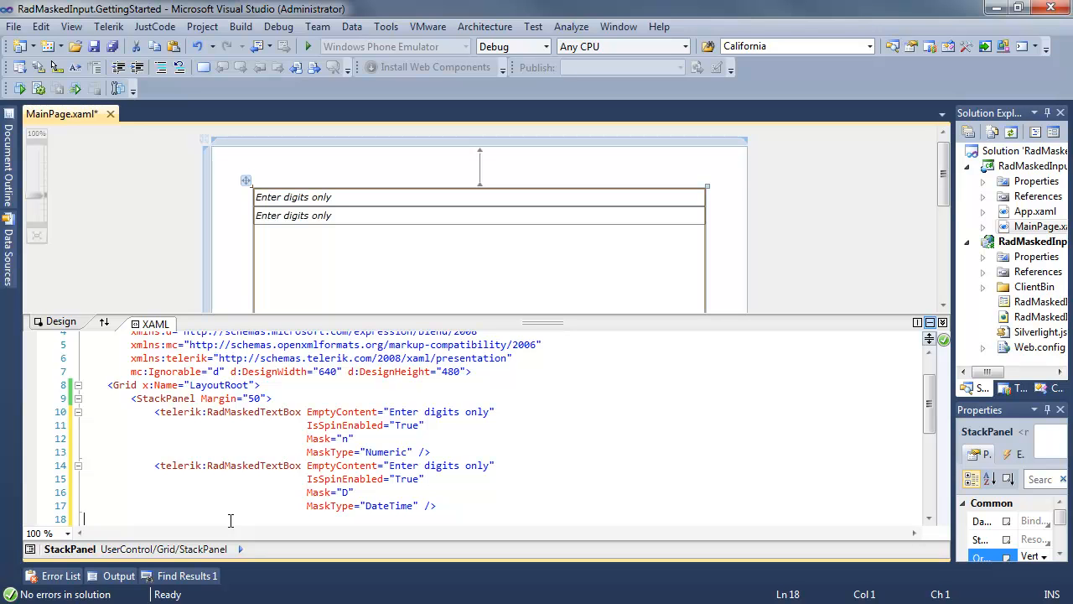
mouse_move(767, 479)
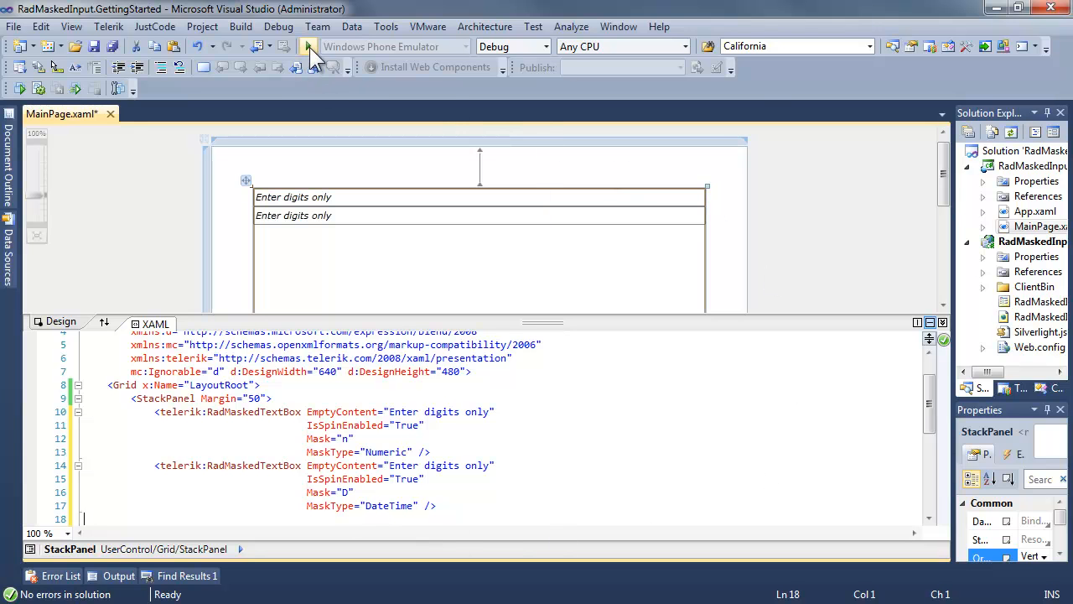
Step: Run the page to try the spin-enabled numeric and date masked boxes
click(312, 47)
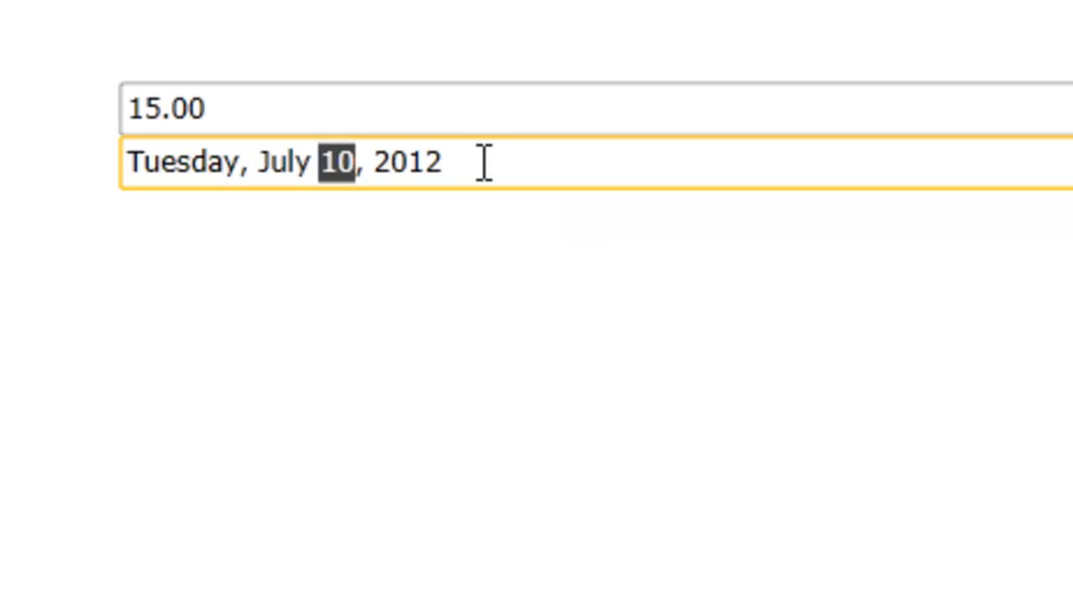
mouse_move(422, 161)
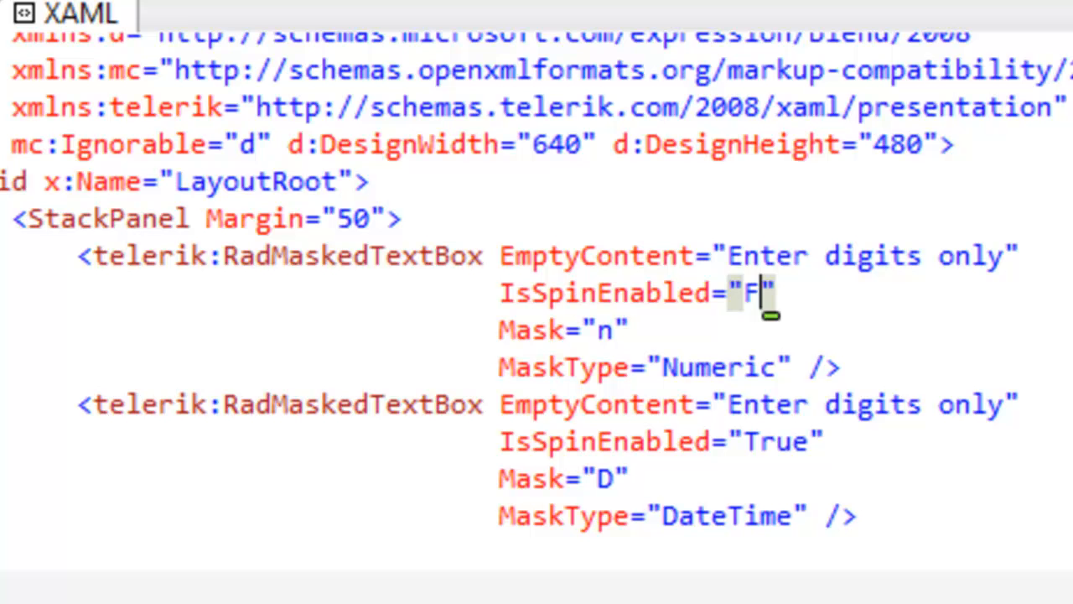
Step: Set IsSpinEnabled to False on the numeric box and enter 1.00 in the rerun page
text(alse)
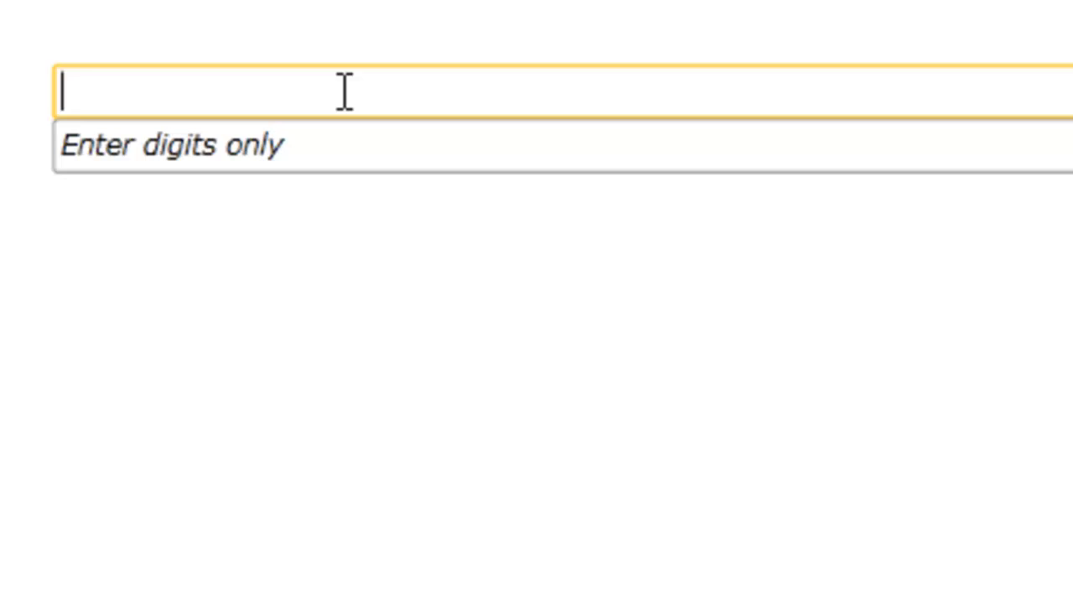
text(1.00)
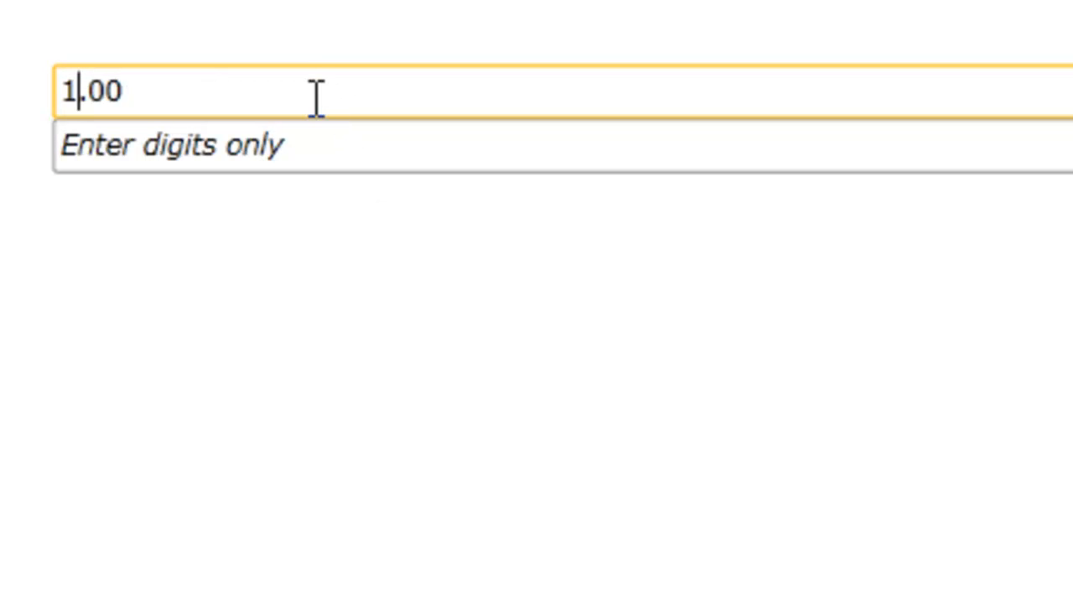
mouse_move(312, 102)
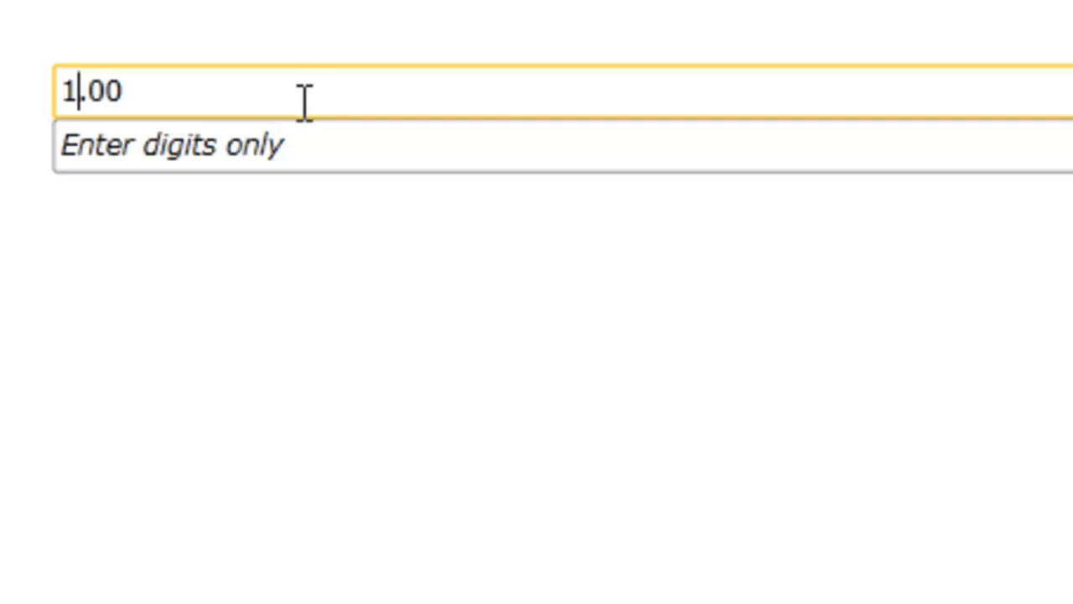